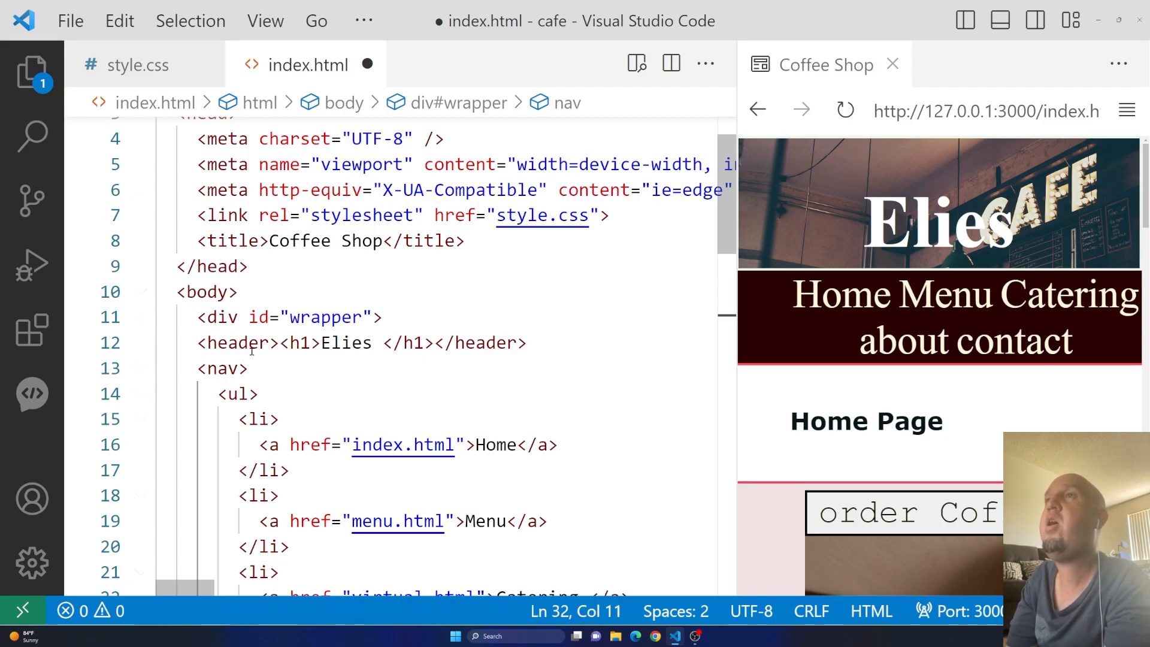
# - Move the Elies h1 onto its own line in the header, then bring up style.css
pyautogui.press('Enter')
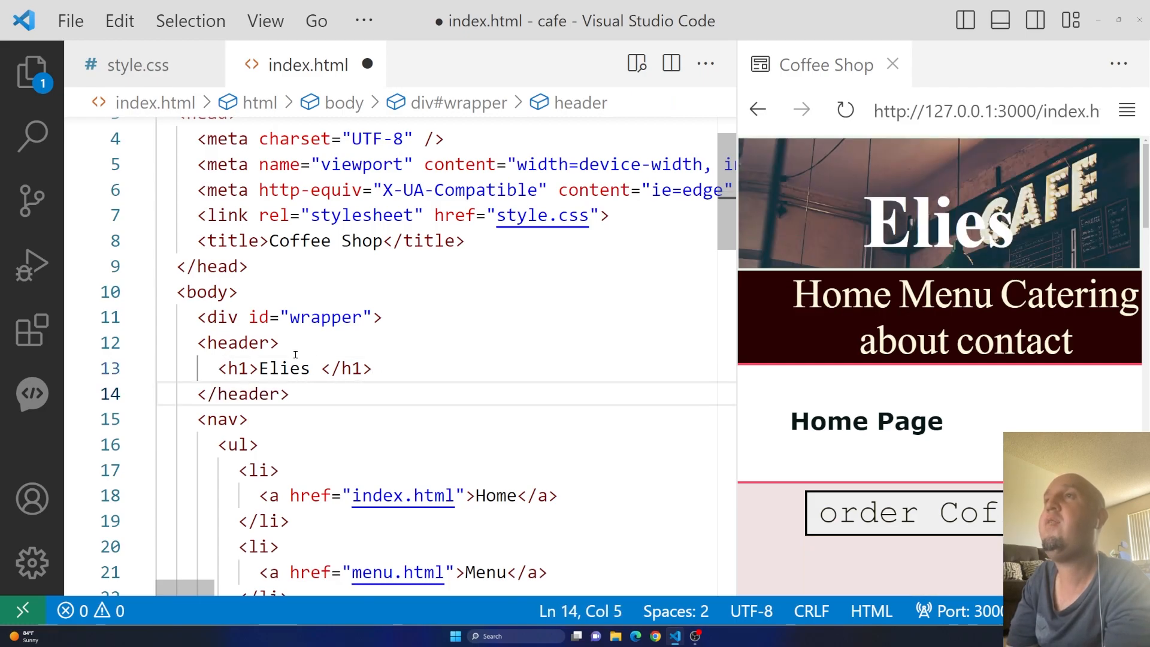
pyautogui.tripleClick(291, 368)
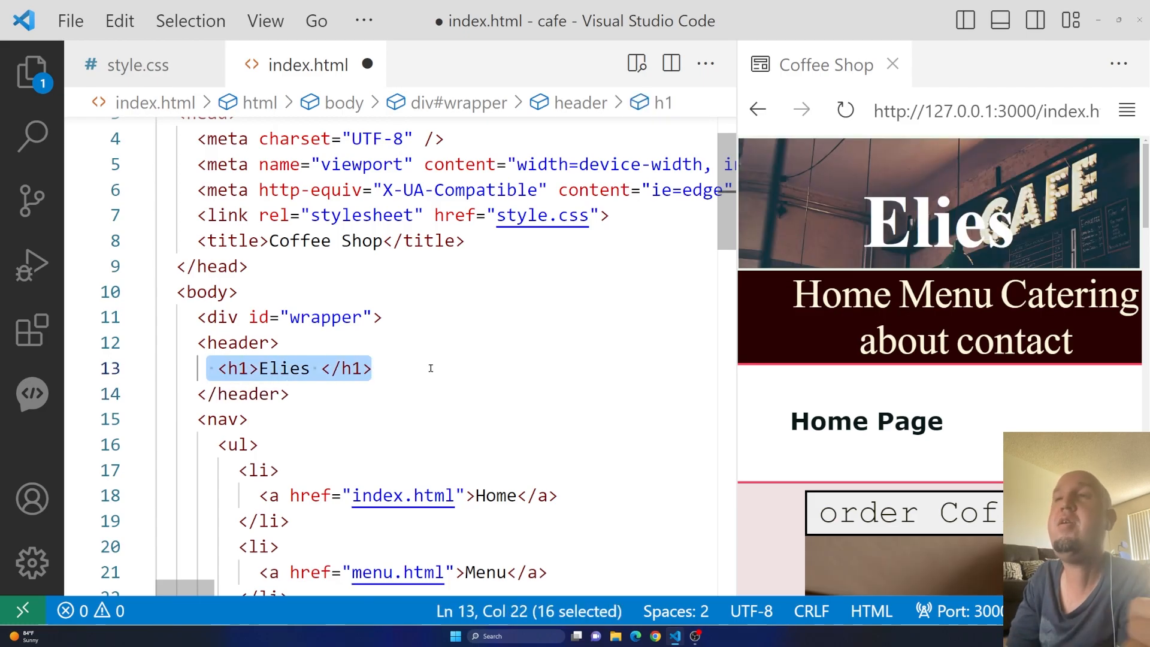
pyautogui.click(363, 367)
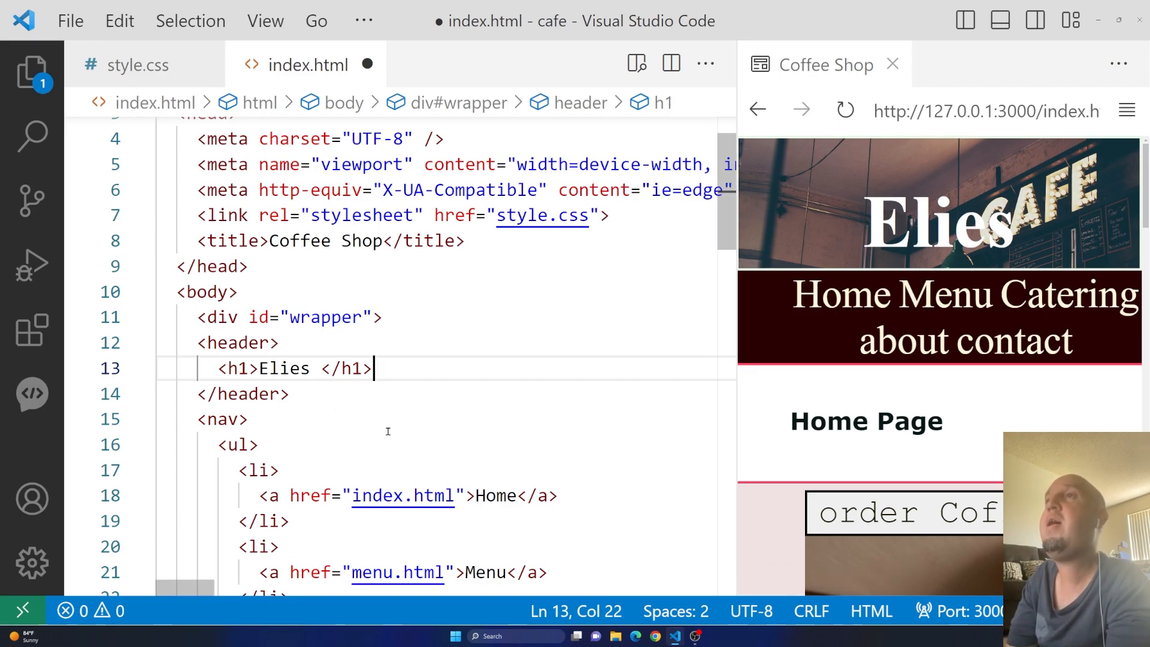
pyautogui.doubleClick(235, 342)
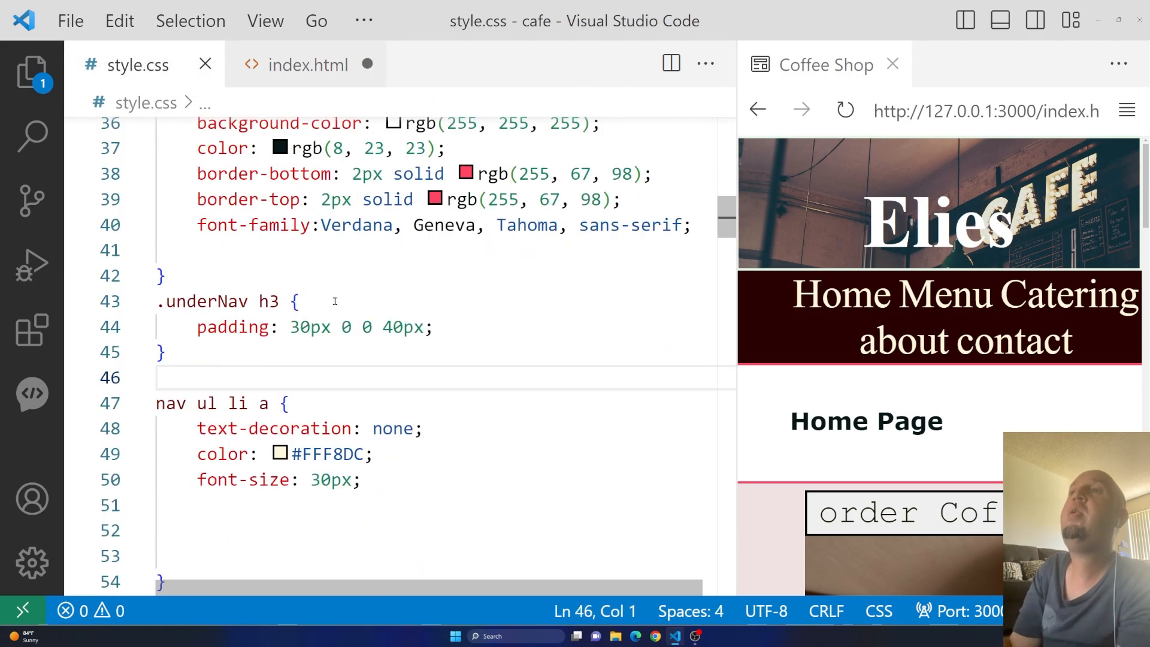
# - Write a header h1 rule with transform: translateY(20px) and save the stylesheet
pyautogui.write('header h1 {')
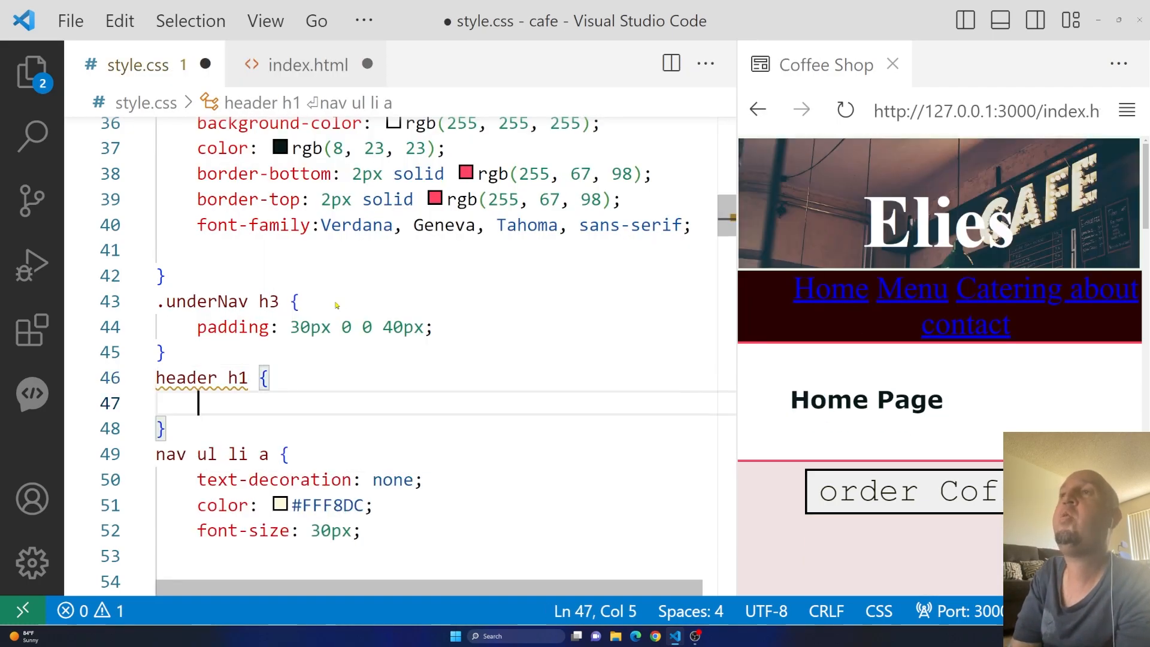
pyautogui.write('transform: ;')
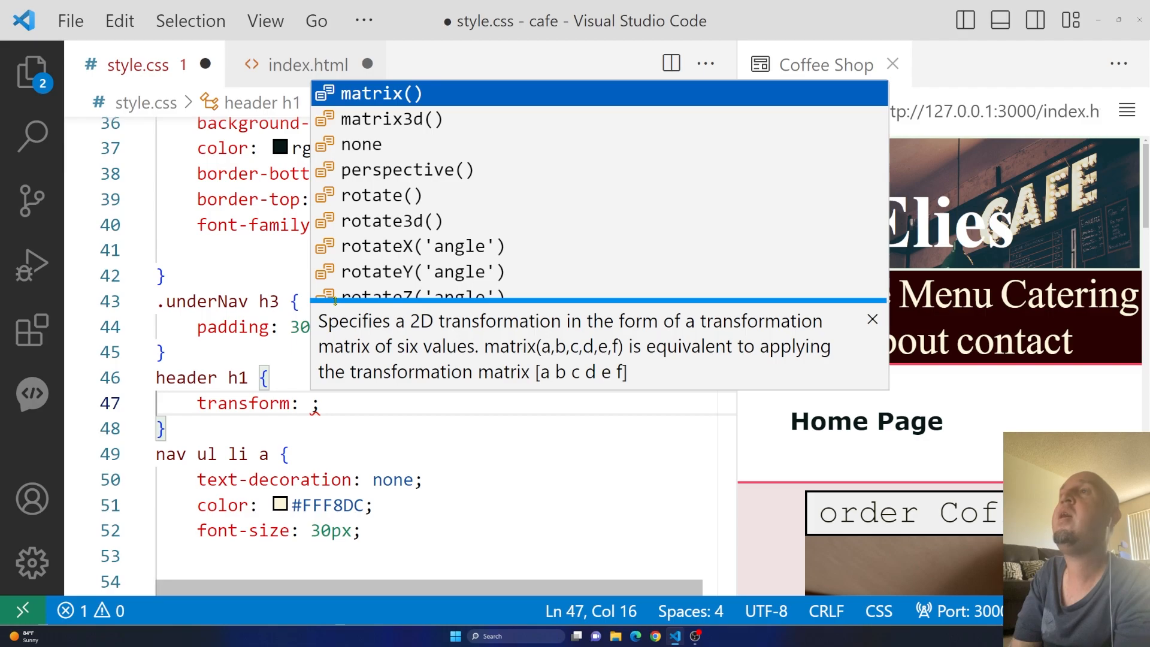
pyautogui.write('translate(')
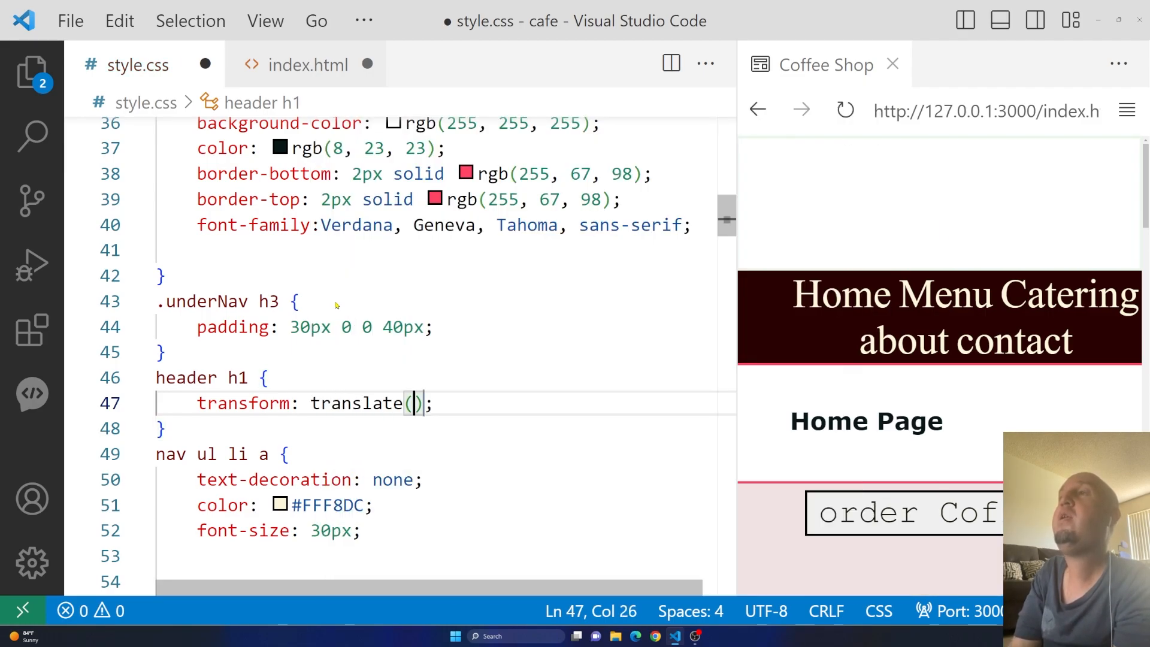
pyautogui.write('Y')
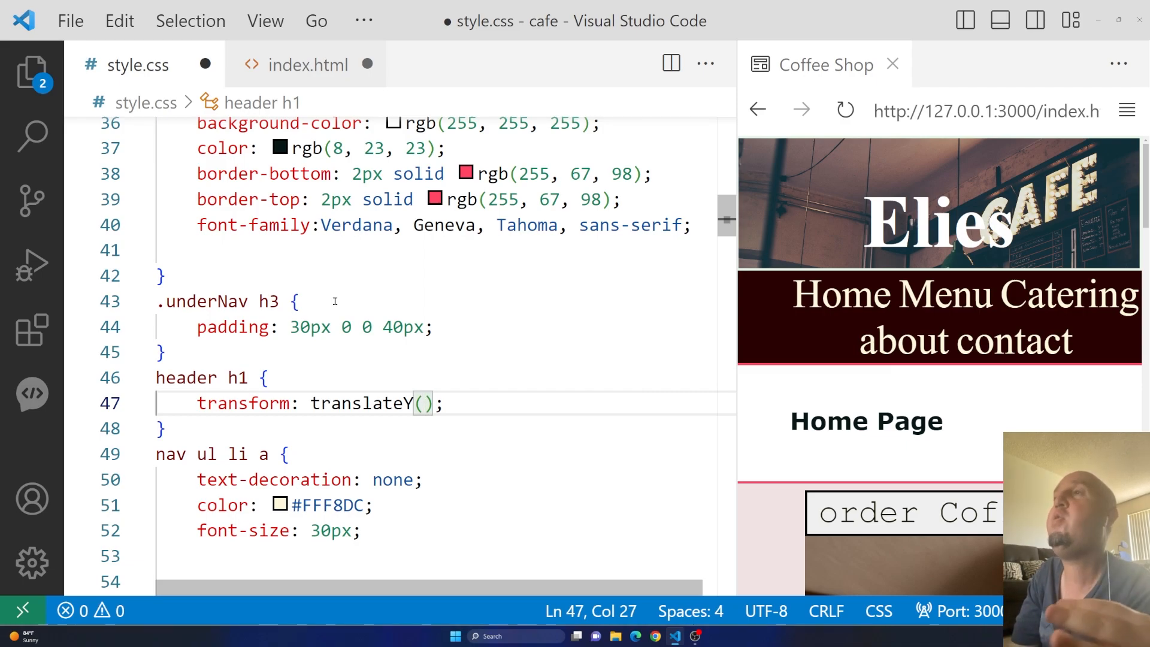
pyautogui.write('20')
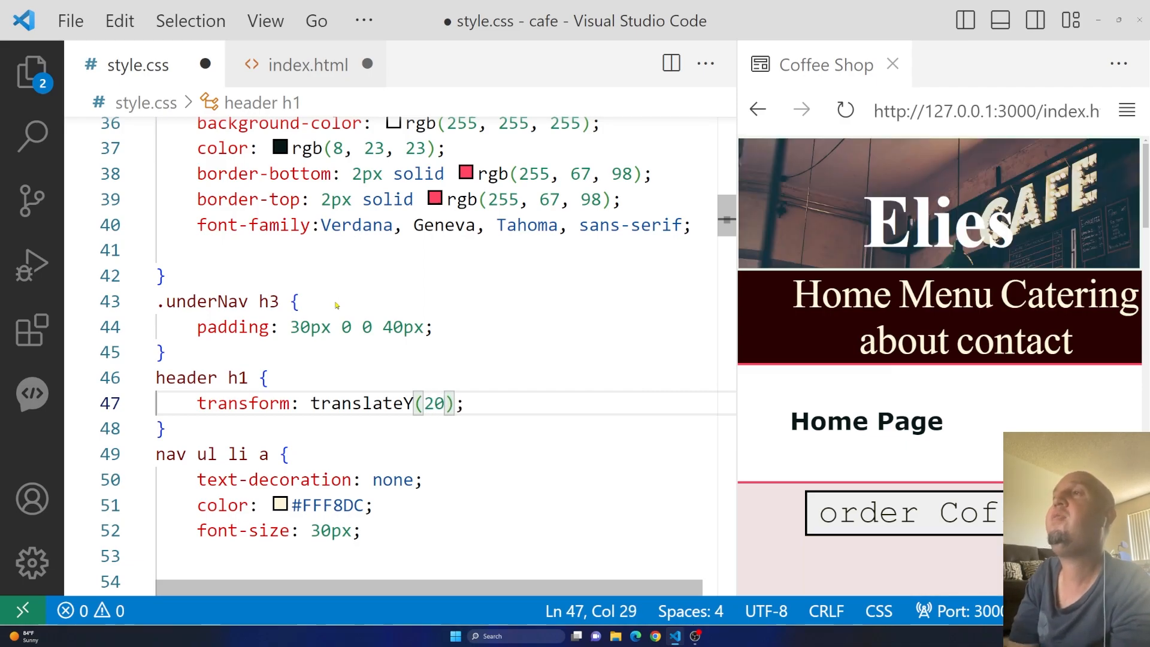
pyautogui.write('px')
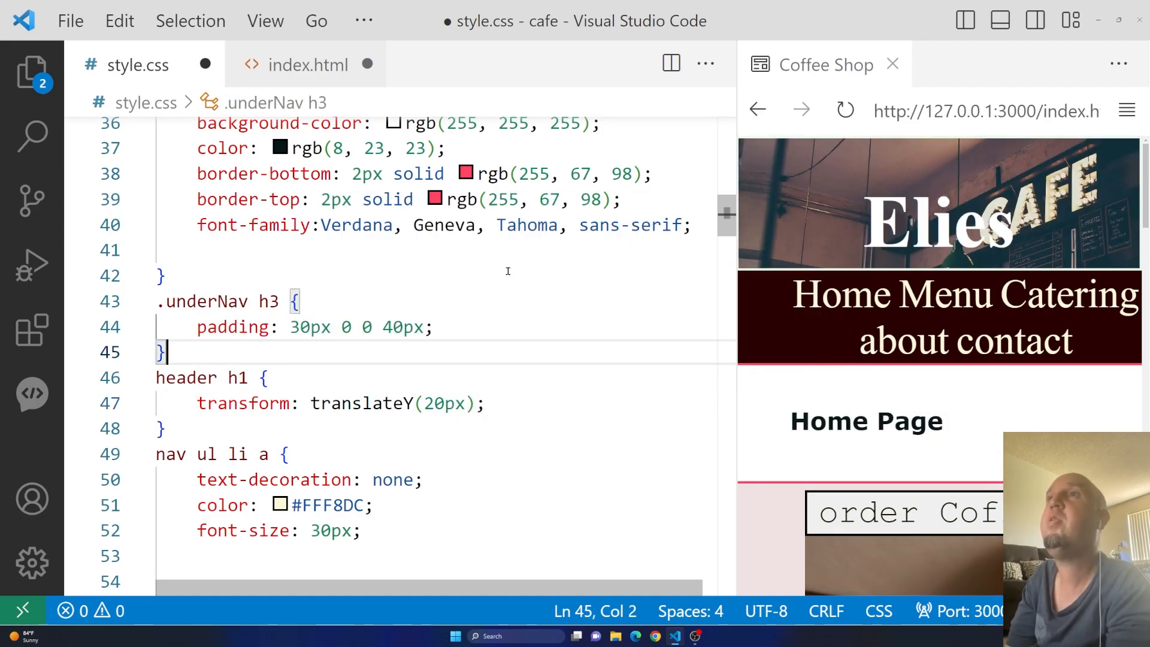
pyautogui.press('ctrl+s')
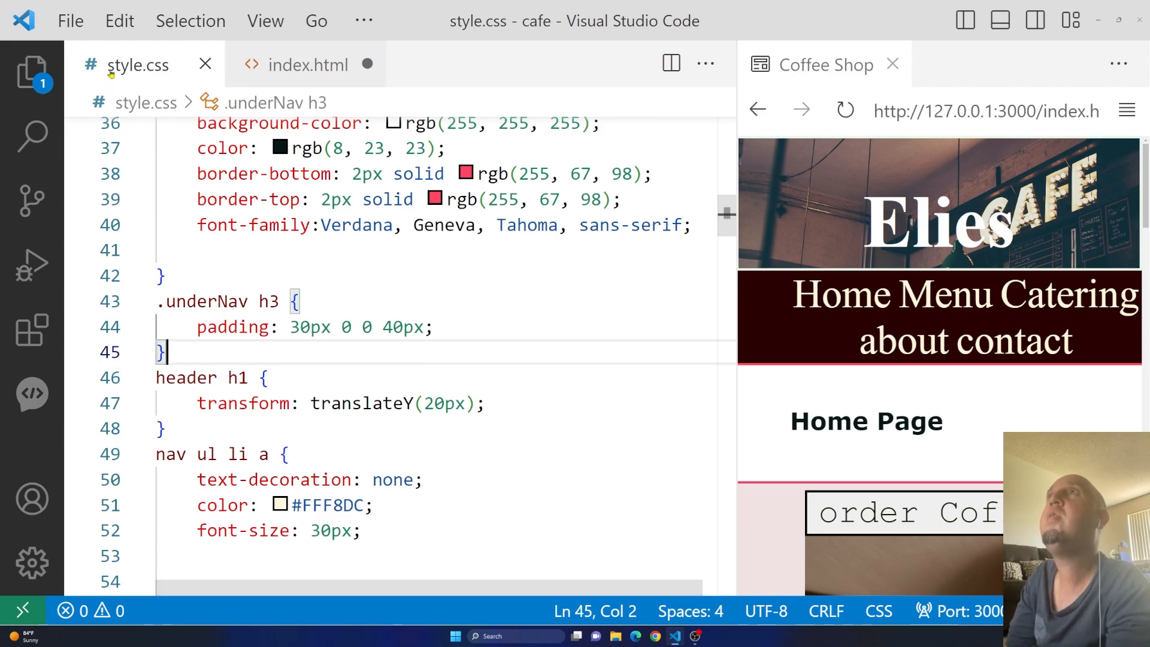
# - Change the header h1 shift to translateY(-20px) so the heading moves up
pyautogui.click(308, 65)
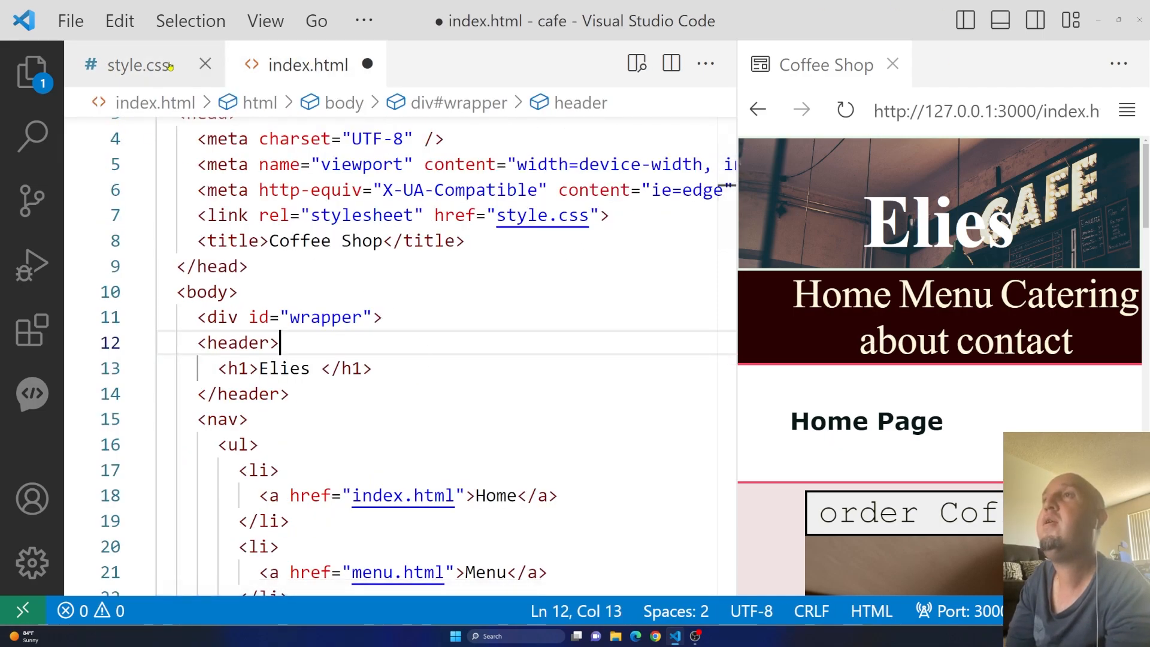
pyautogui.click(136, 65)
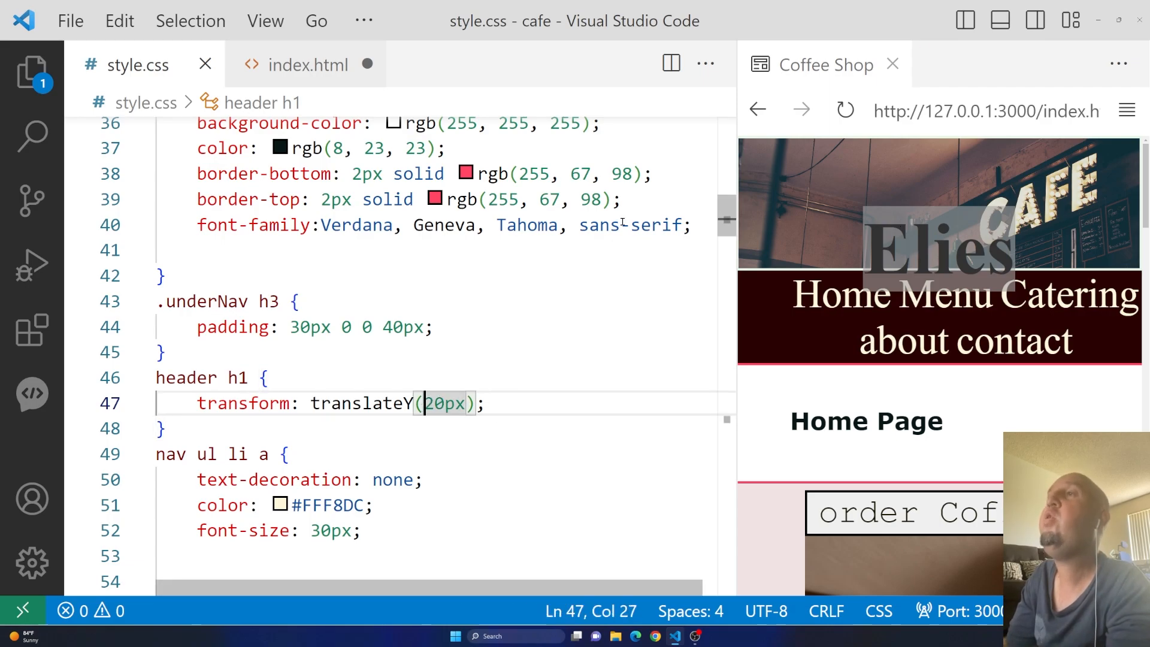
pyautogui.write('-')
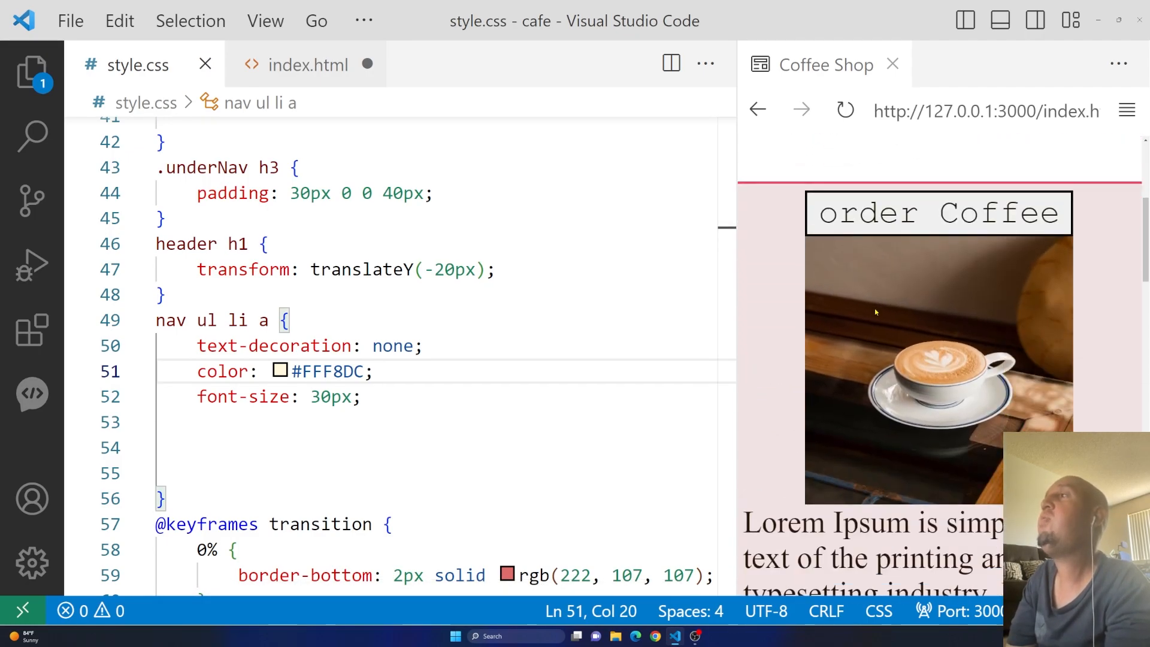
pyautogui.scroll(-3)
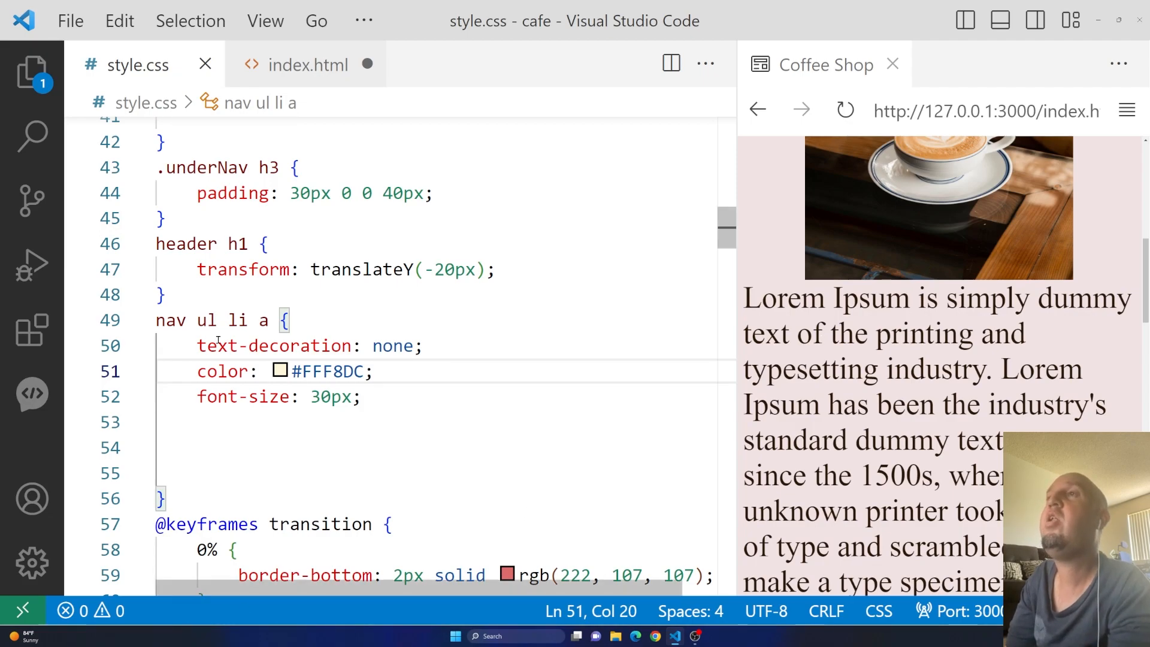
# - Scroll index.html to the footer and start an empty paragraph above the copyright heading
pyautogui.click(308, 65)
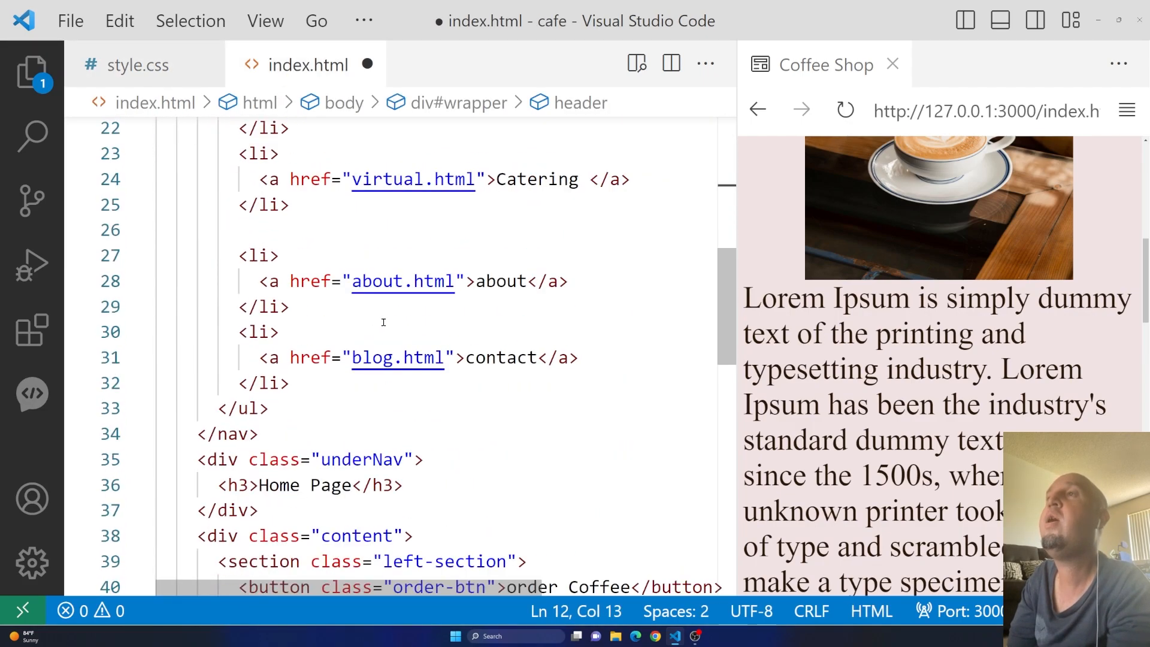
pyautogui.scroll(-3)
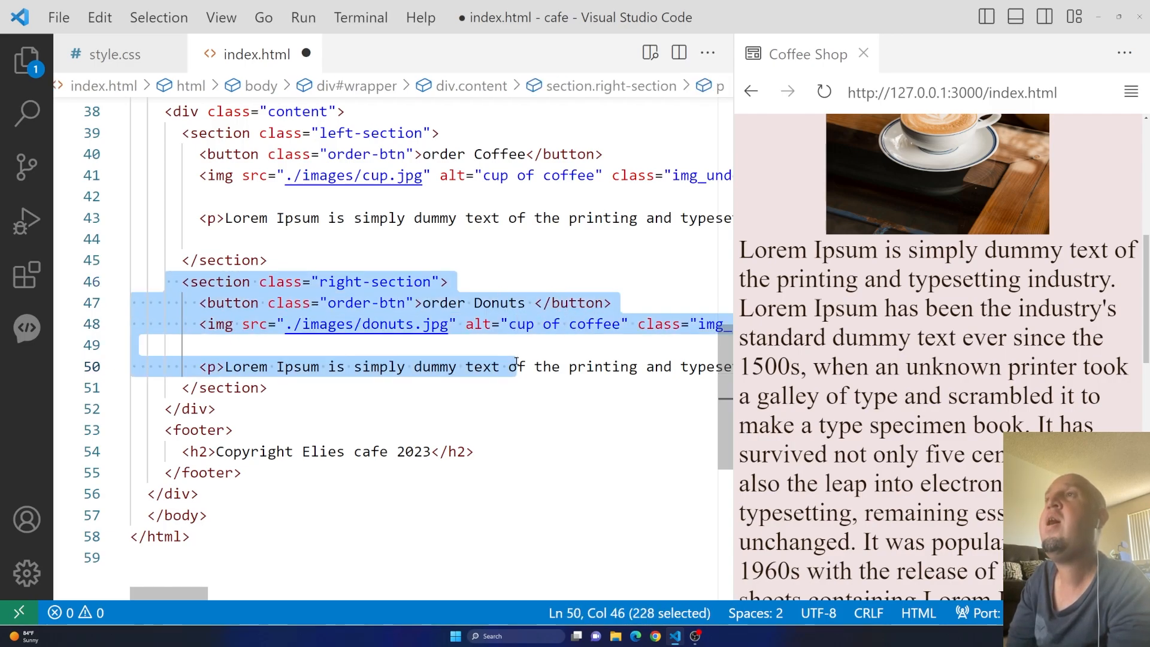
pyautogui.moveTo(514, 366); pyautogui.dragTo(675, 366)
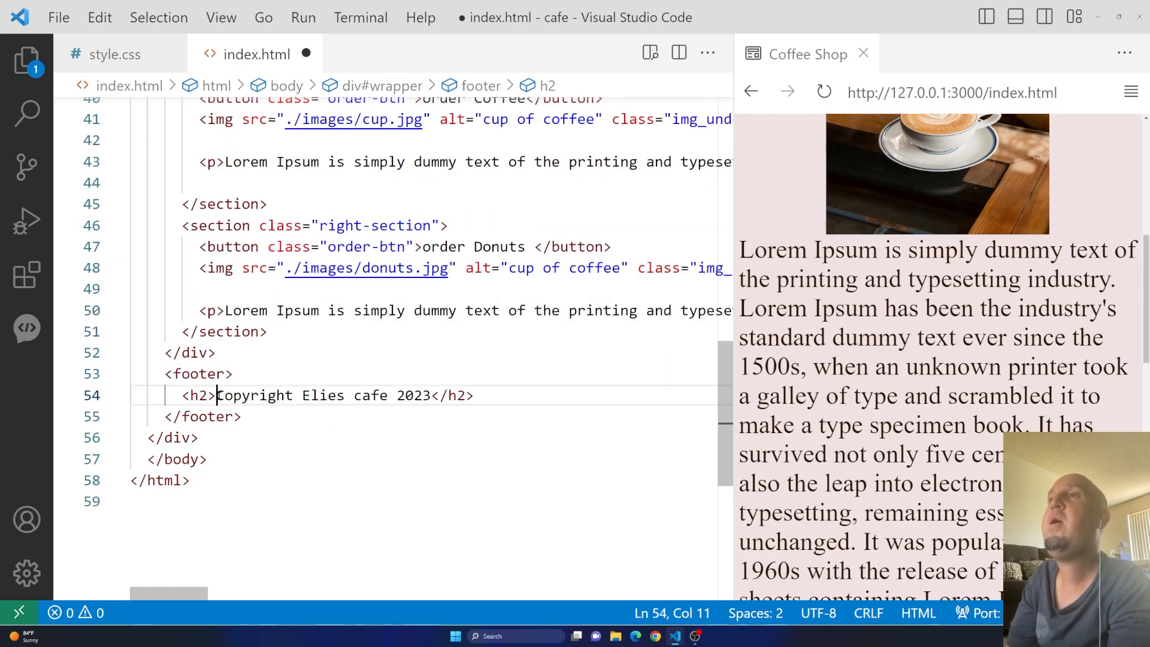
pyautogui.press('Enter')
pyautogui.write('<p></p>')
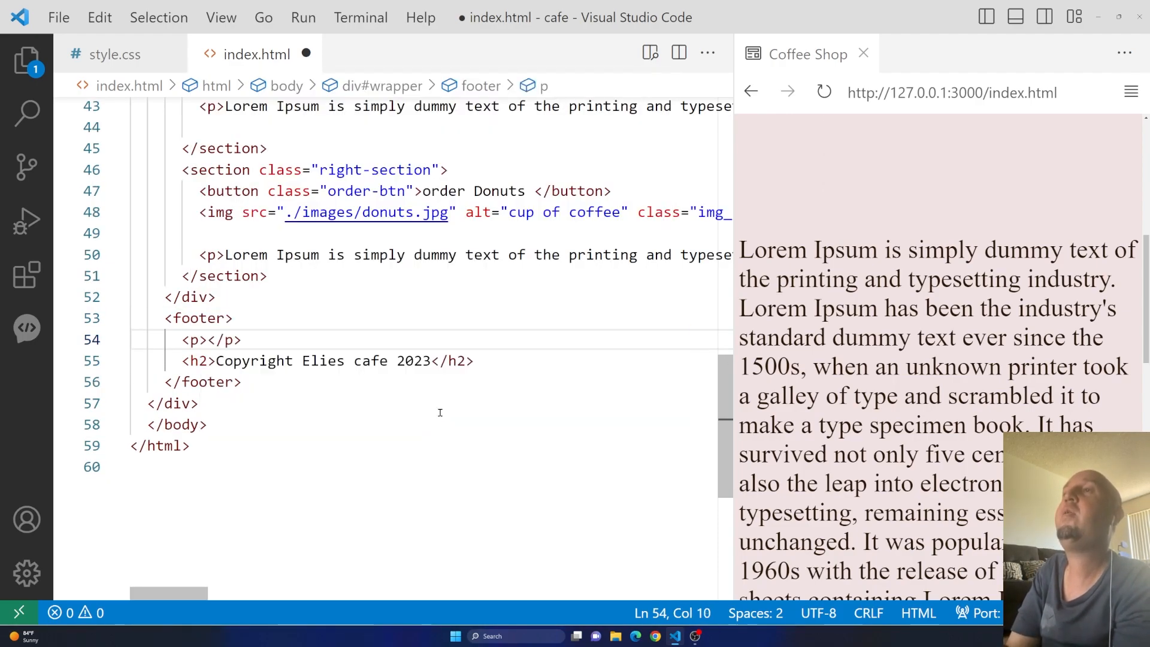
# - Fill the footer paragraph with the text 'This is a paragraph'
pyautogui.write('Wo')
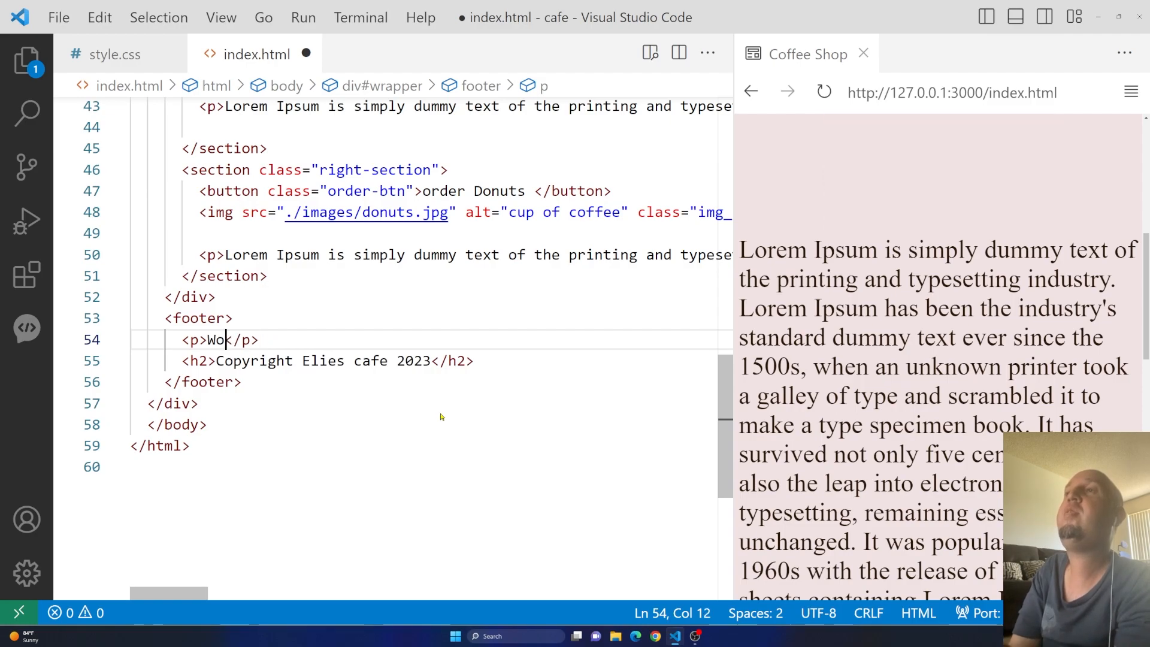
pyautogui.write('his is a p')
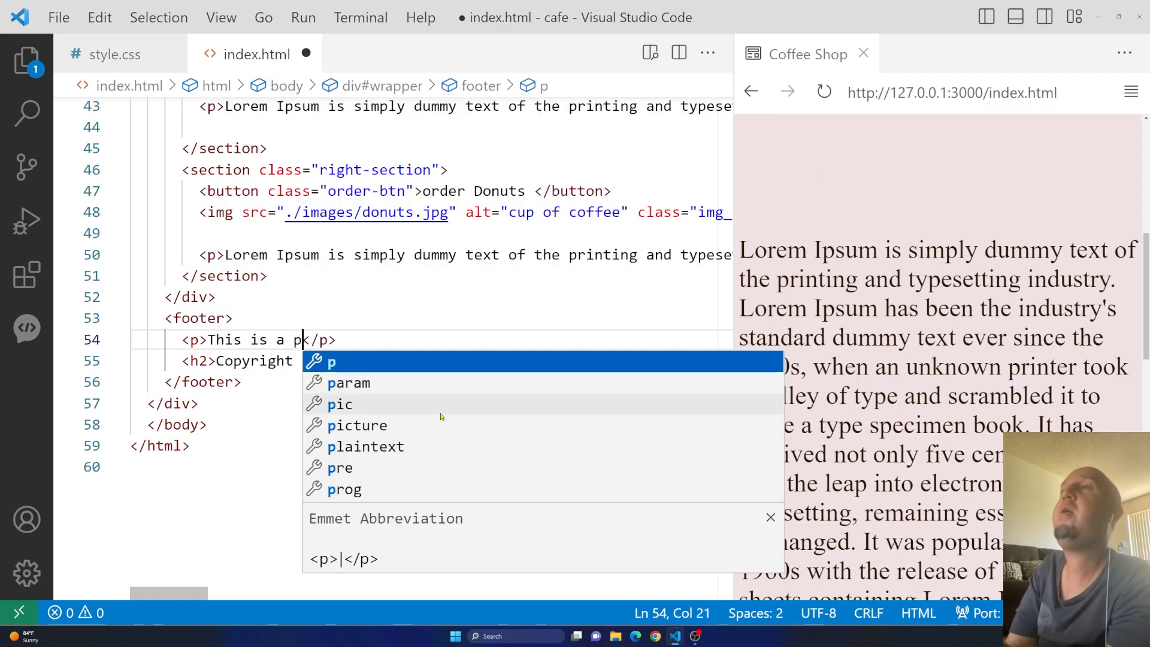
pyautogui.write('aragraph')
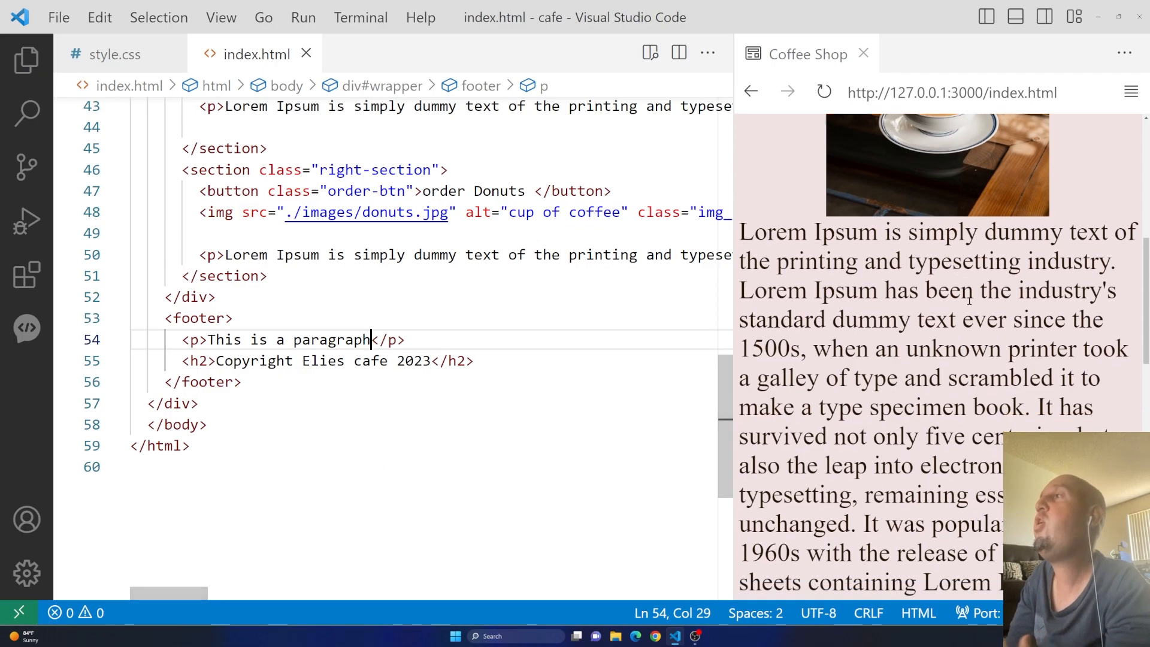
pyautogui.scroll(-3)
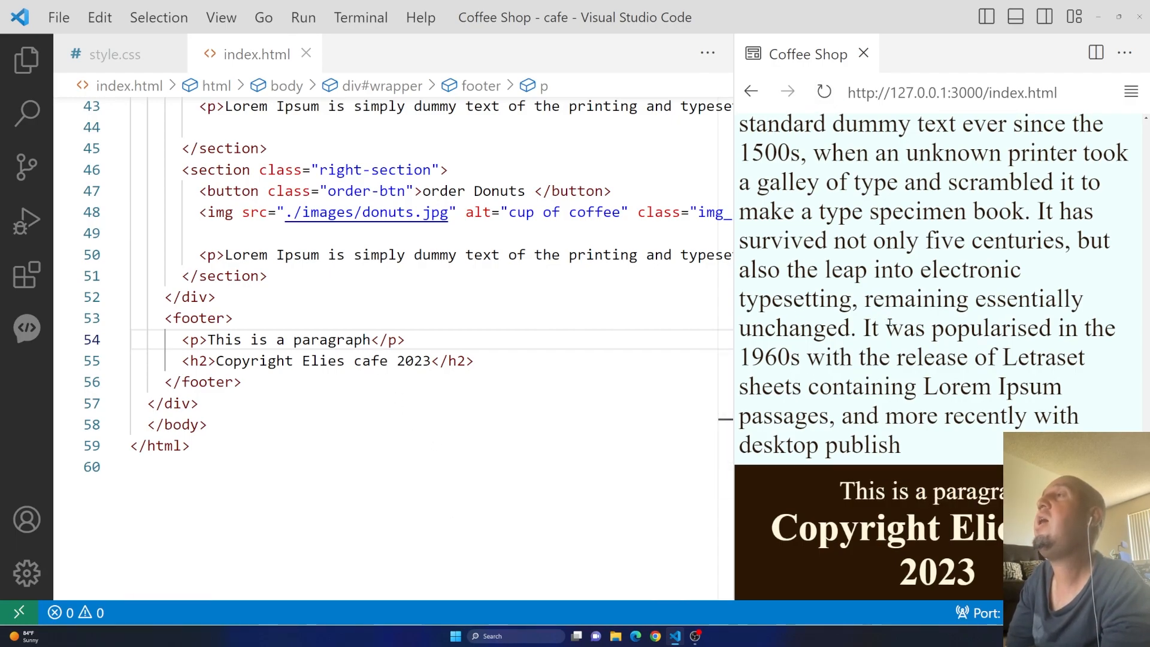
# - Add a footer p rule with transform: translateY(-30px) after the nav block in style.css
pyautogui.click(115, 54)
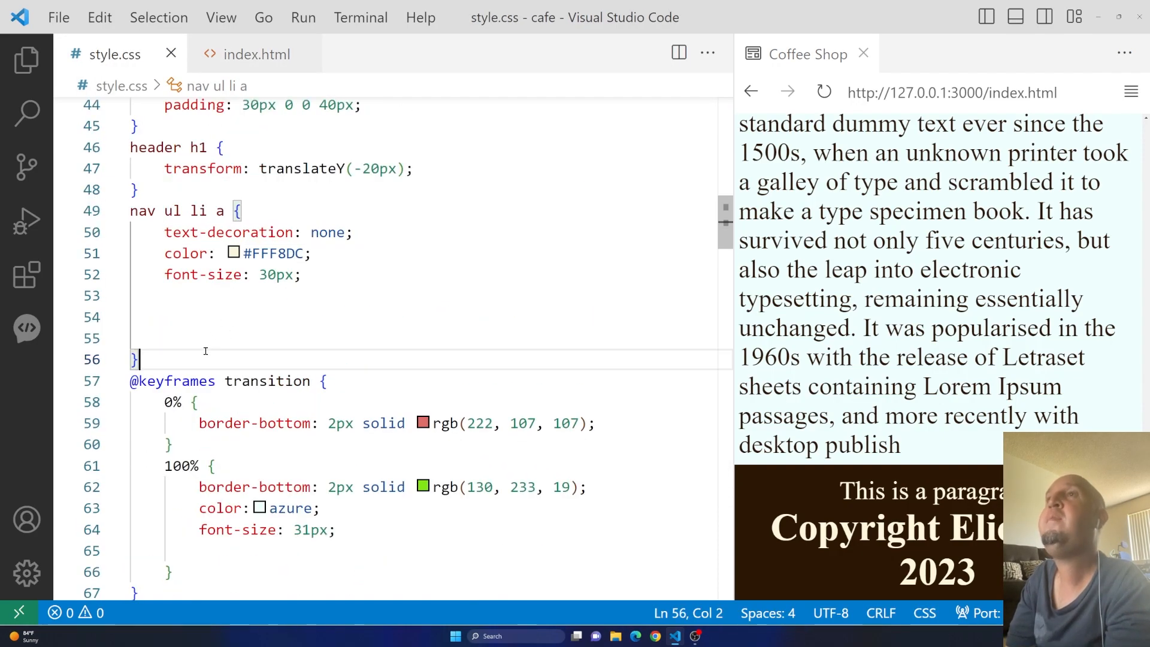
pyautogui.press('Enter')
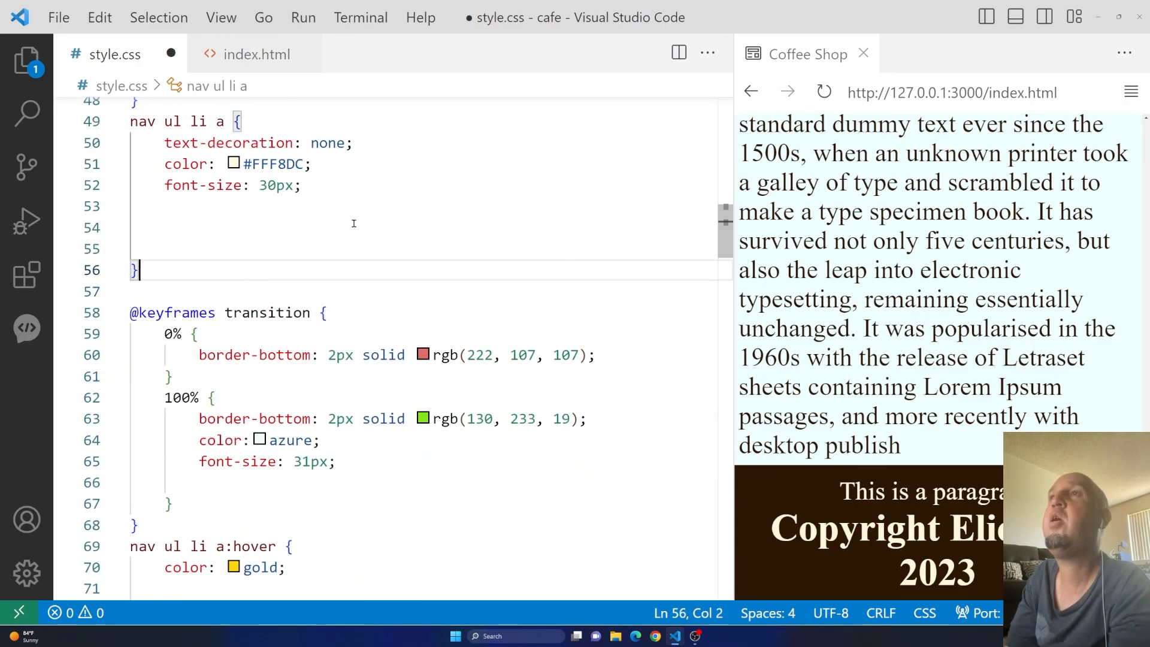
pyautogui.write('footer p')
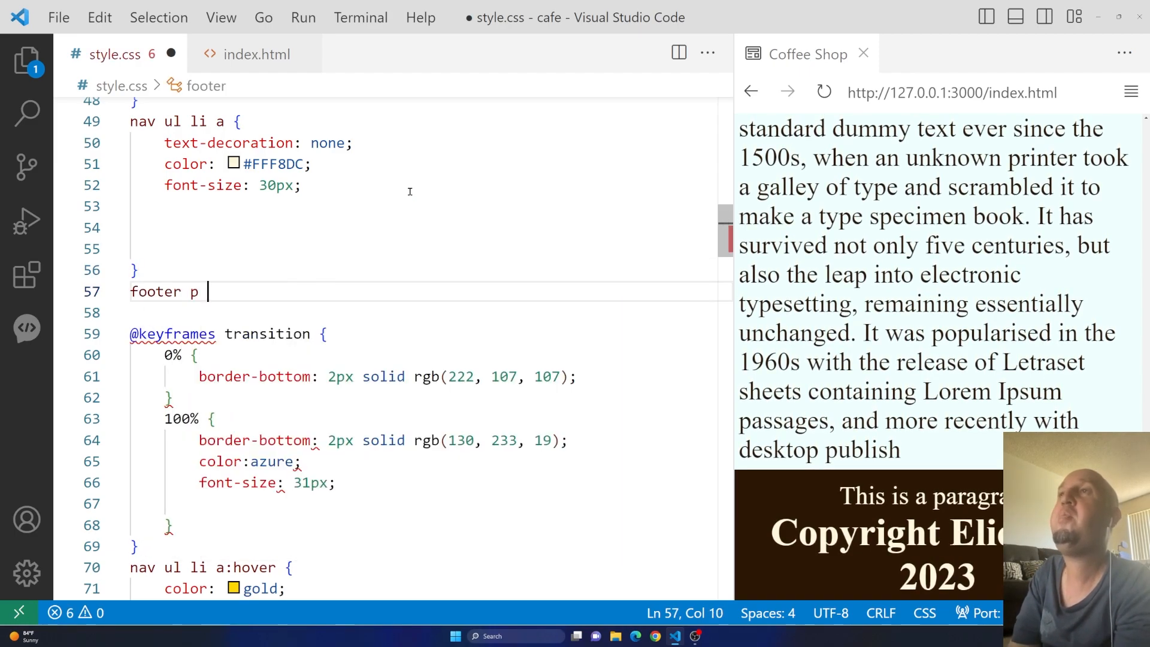
pyautogui.write('t')
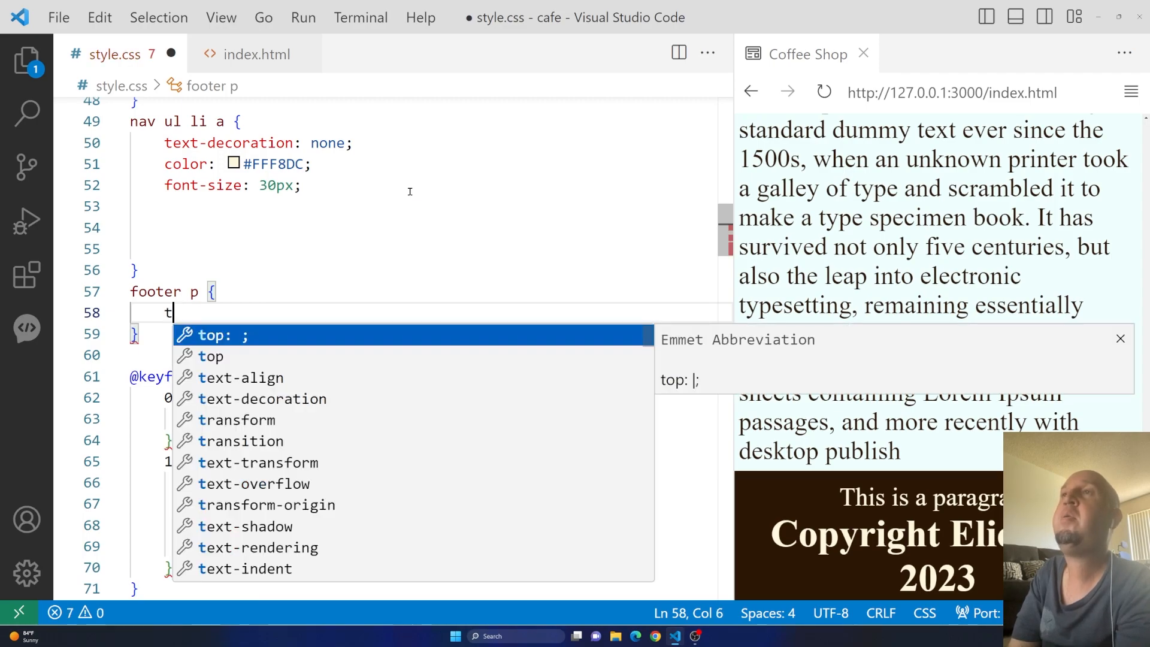
pyautogui.write('ransform: ;')
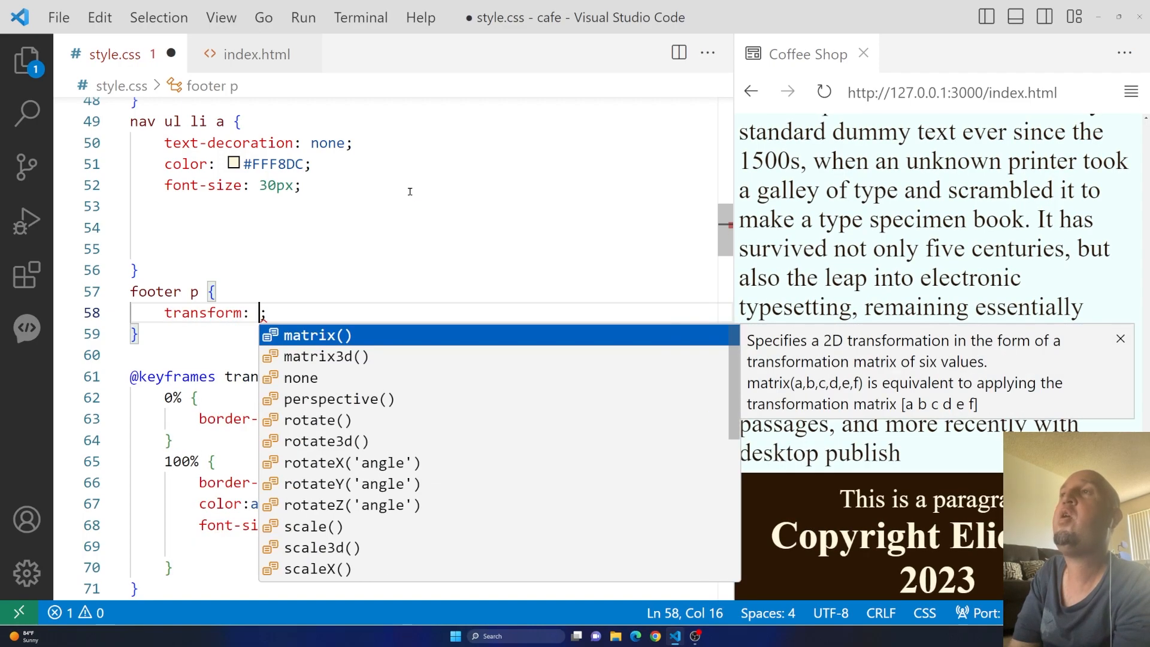
pyautogui.write('translateY(')
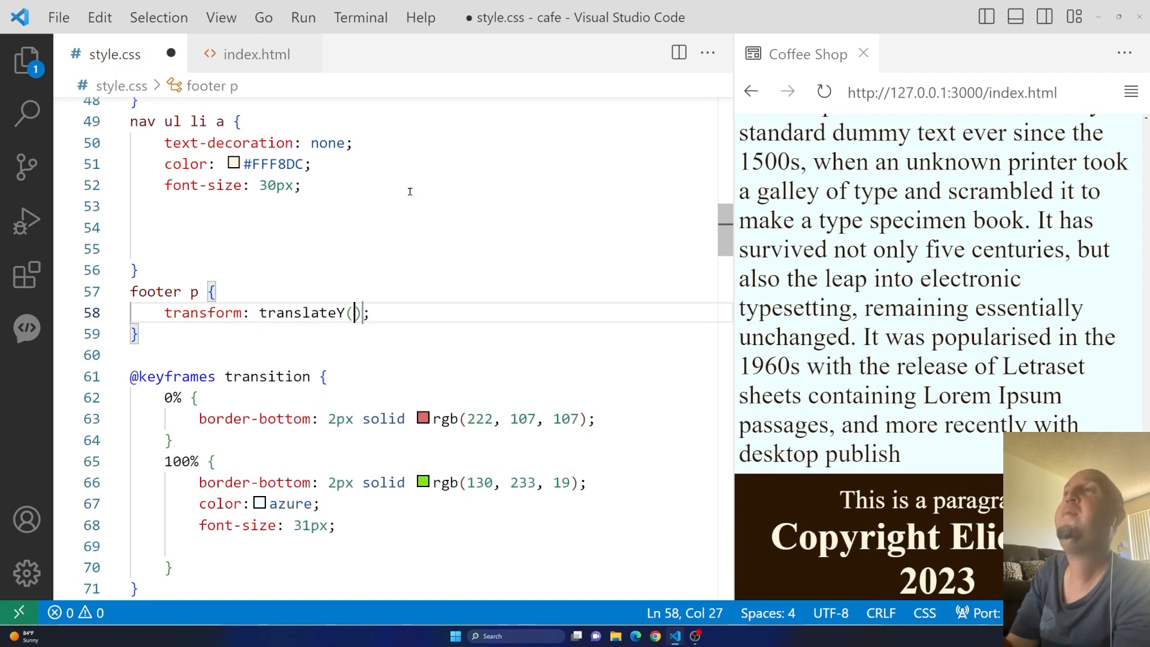
pyautogui.write('-30')
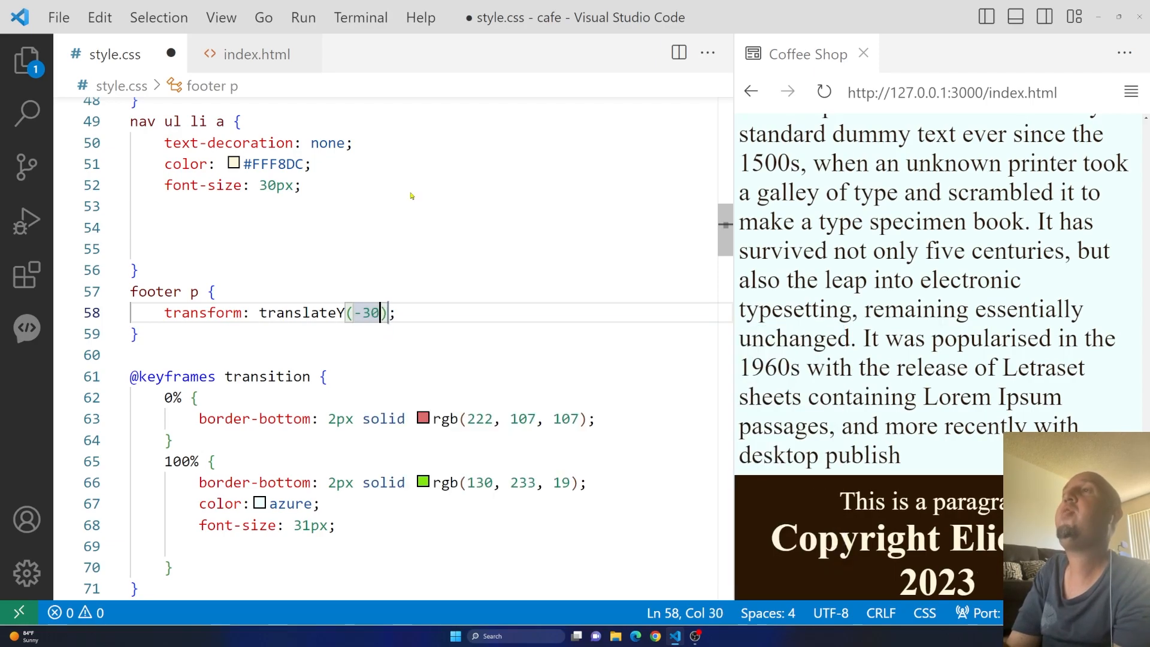
pyautogui.write('px')
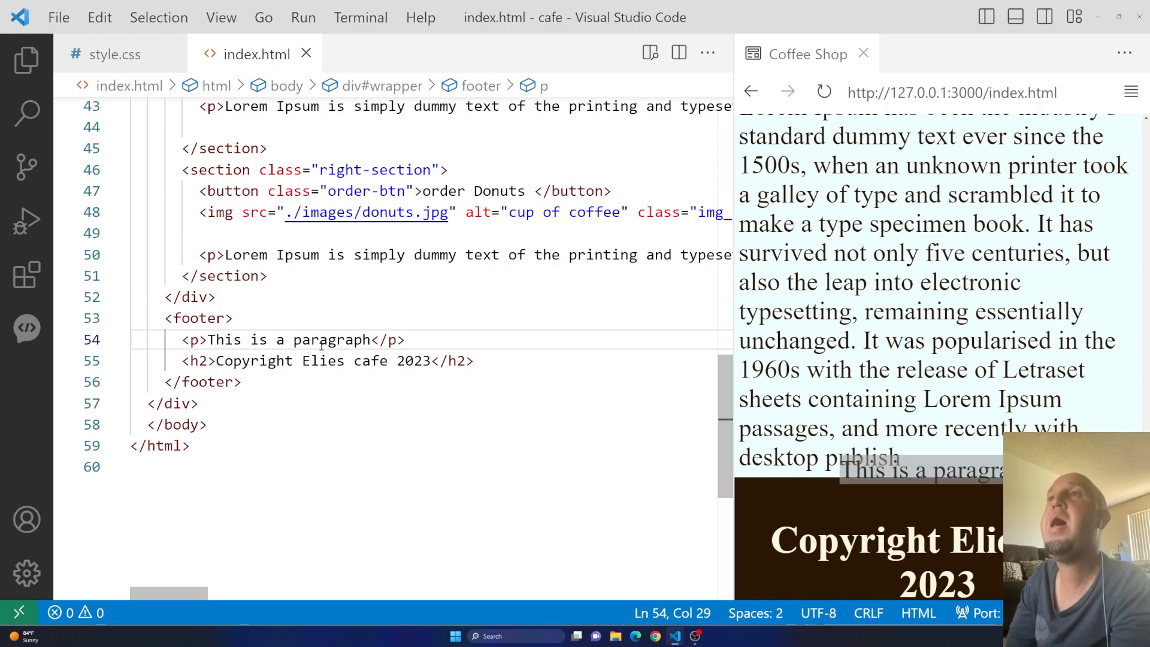
pyautogui.moveTo(191, 339)
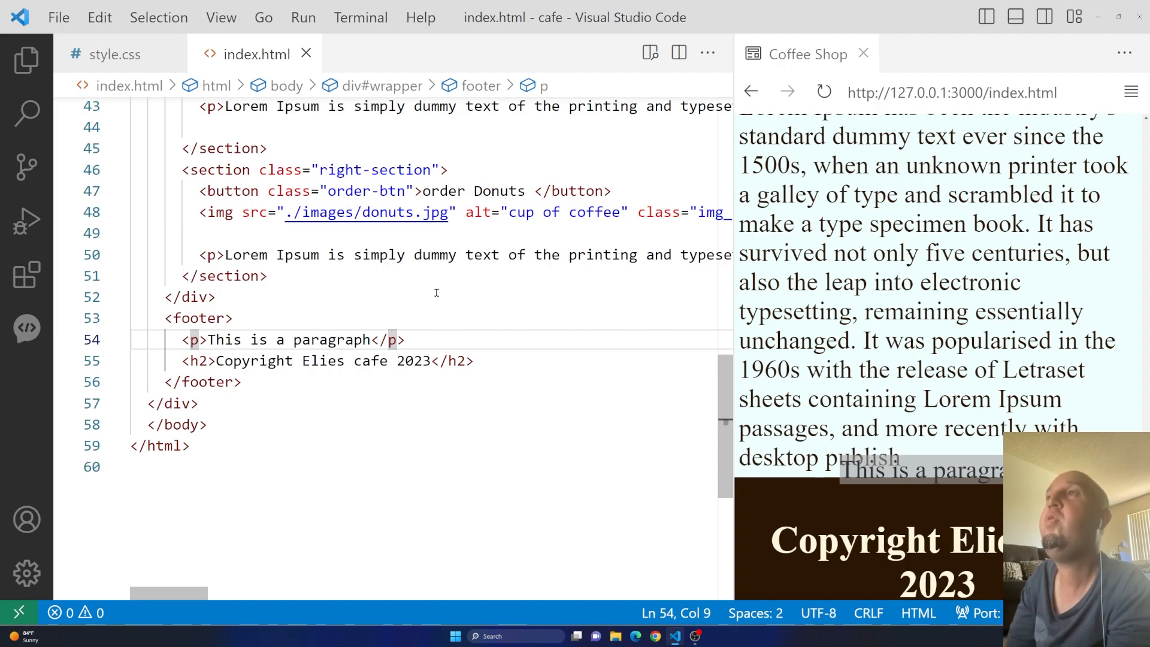
pyautogui.moveTo(555, 240)
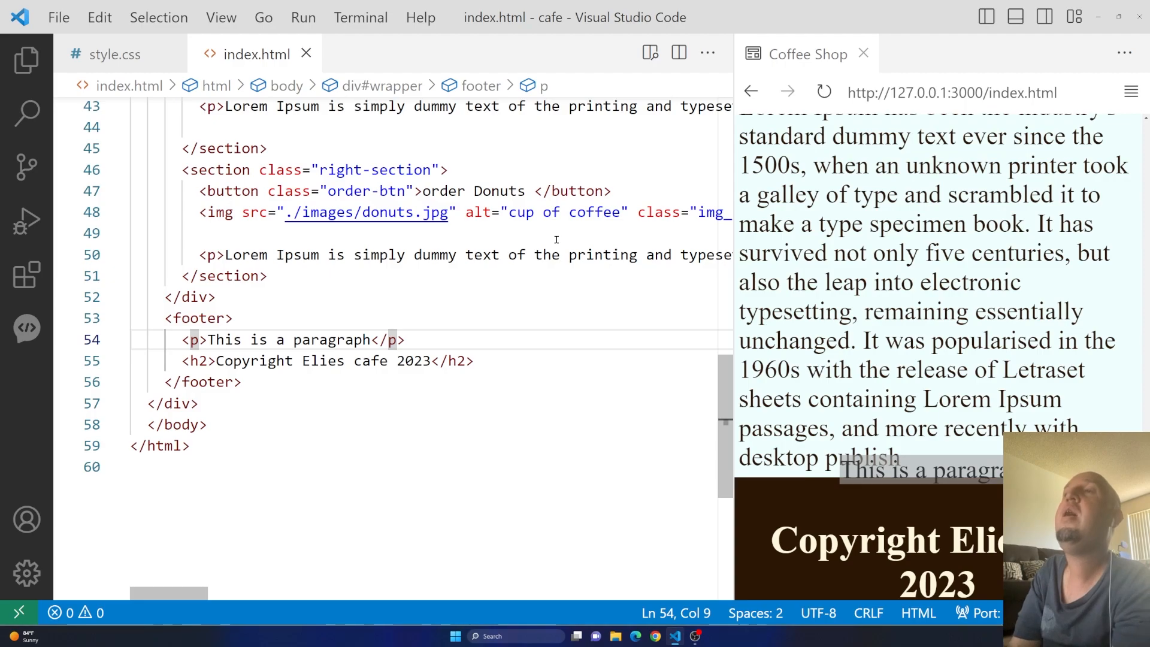
# - Add id="myParagraph1" to the footer <p> tag and select the id value
pyautogui.write('id="')
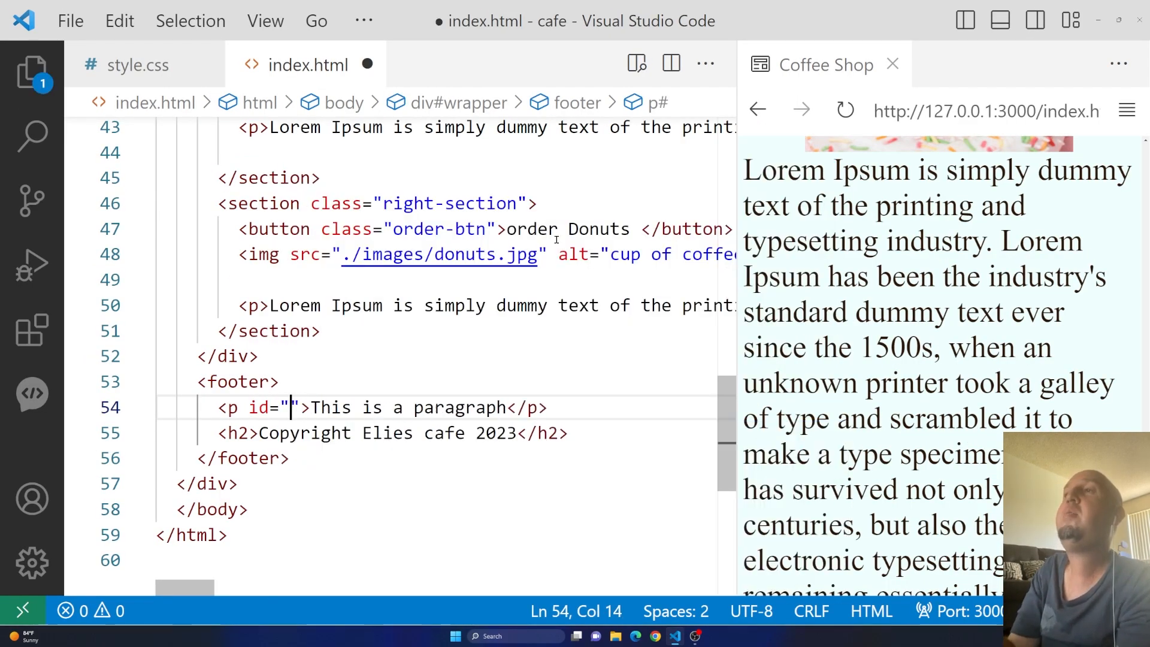
pyautogui.write('myP')
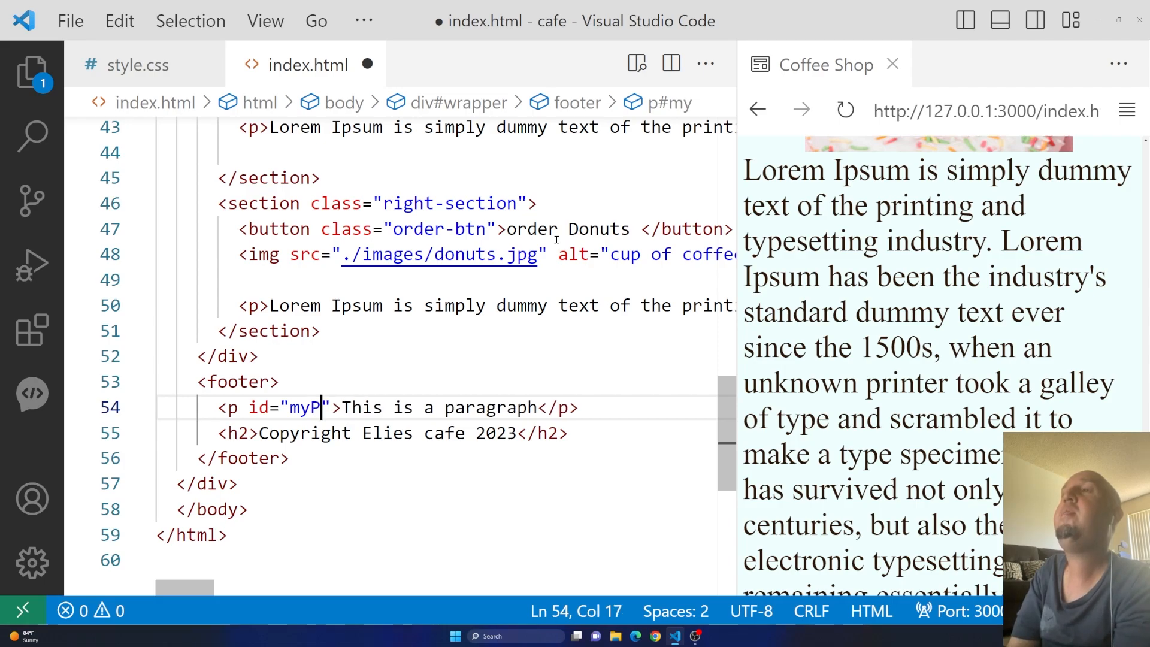
pyautogui.write('aragrap')
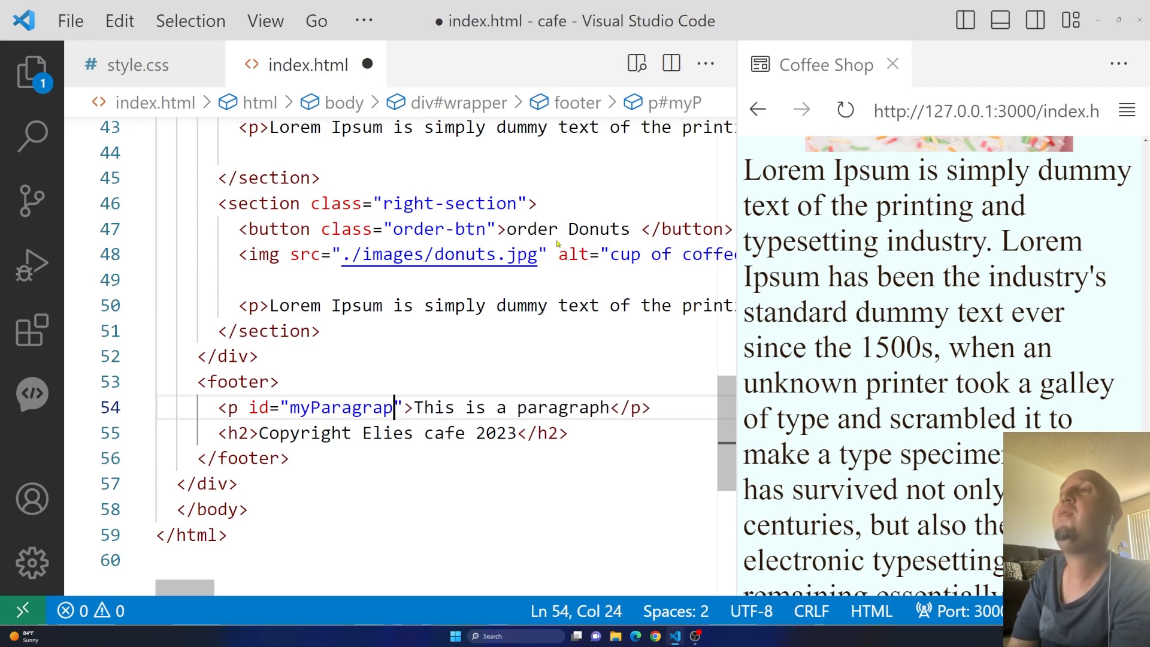
pyautogui.write('h1')
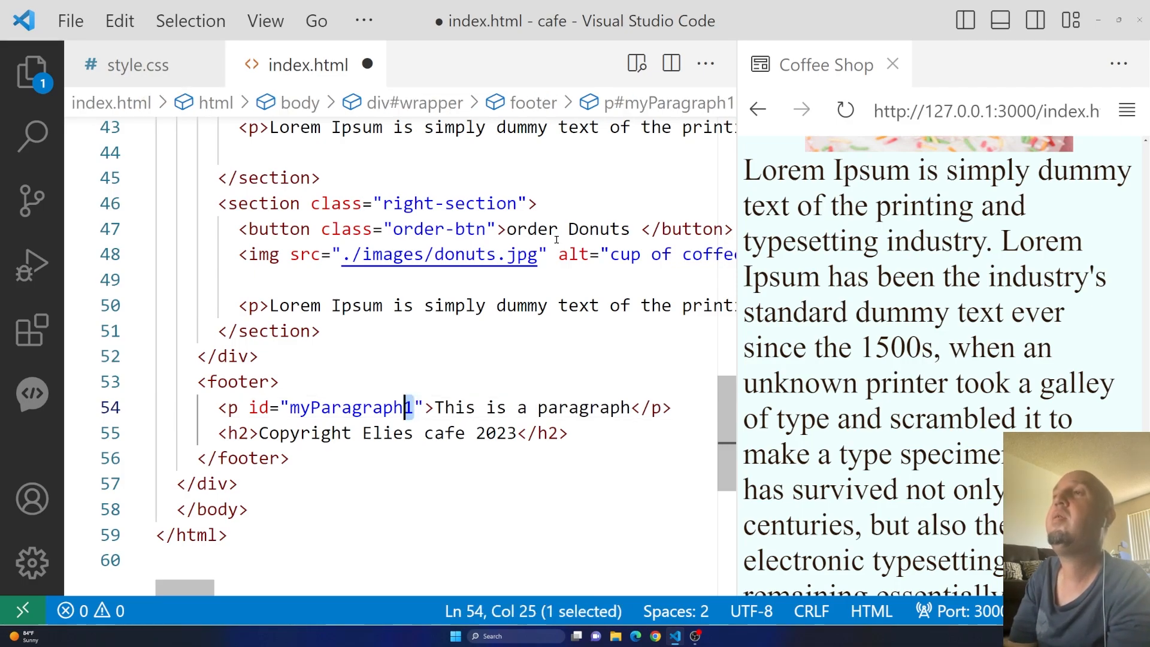
pyautogui.doubleClick(352, 408)
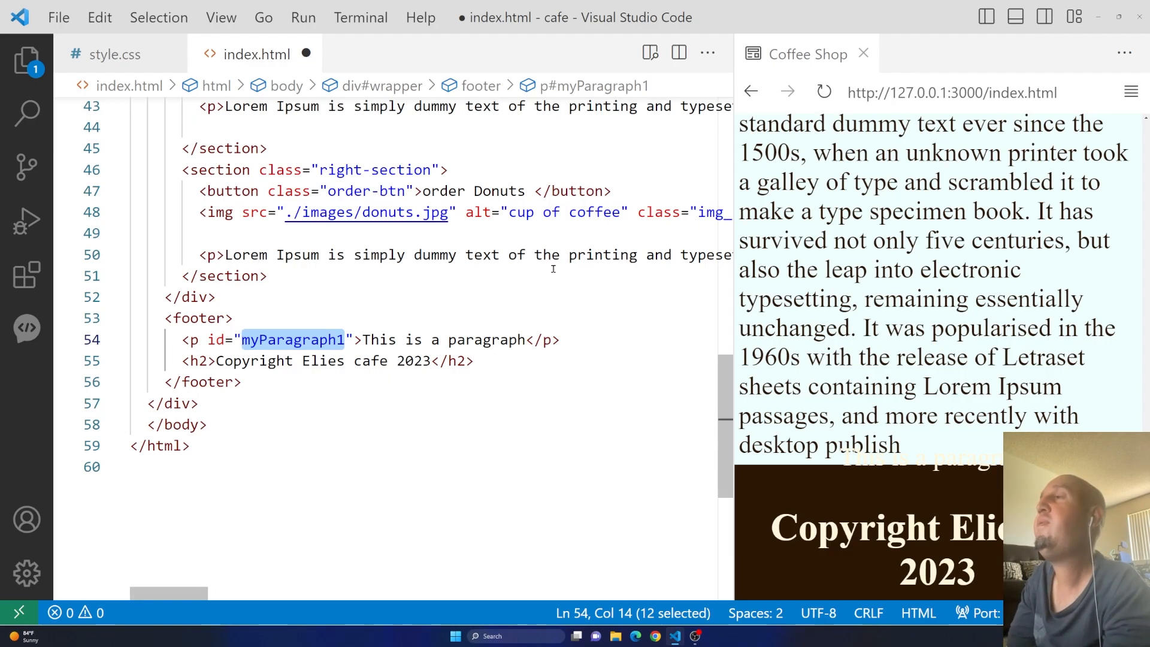
pyautogui.moveTo(159, 142)
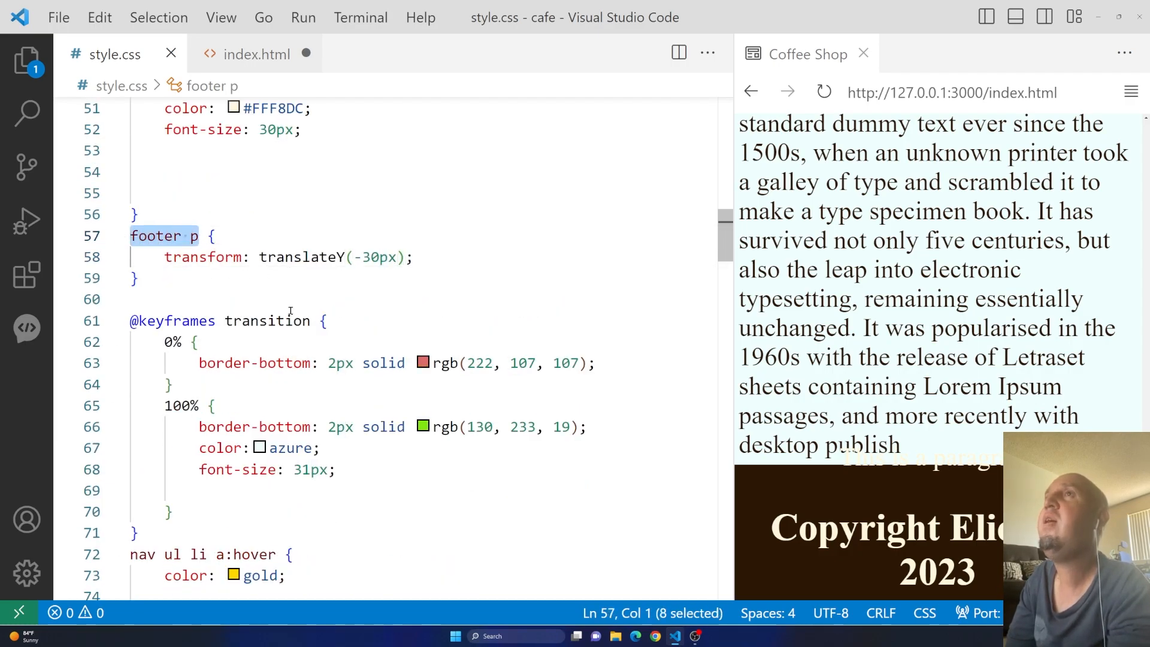
# - Replace the footer p selector with #myParagraph1 and save style.css
pyautogui.press('Delete')
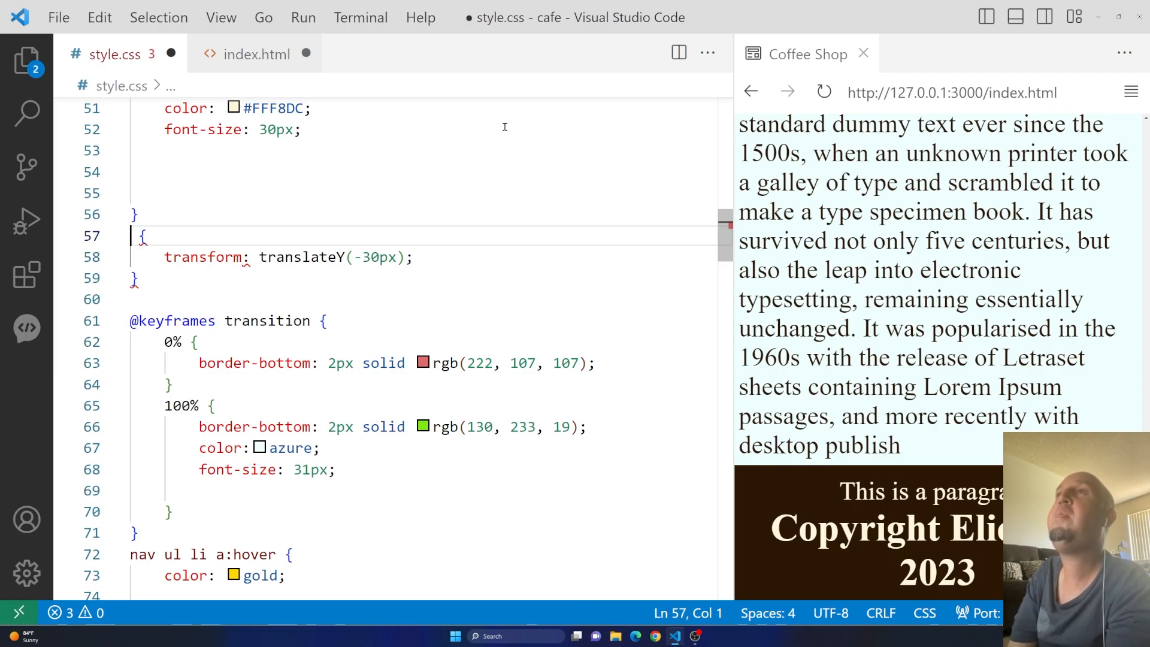
pyautogui.write('#myParagraph1')
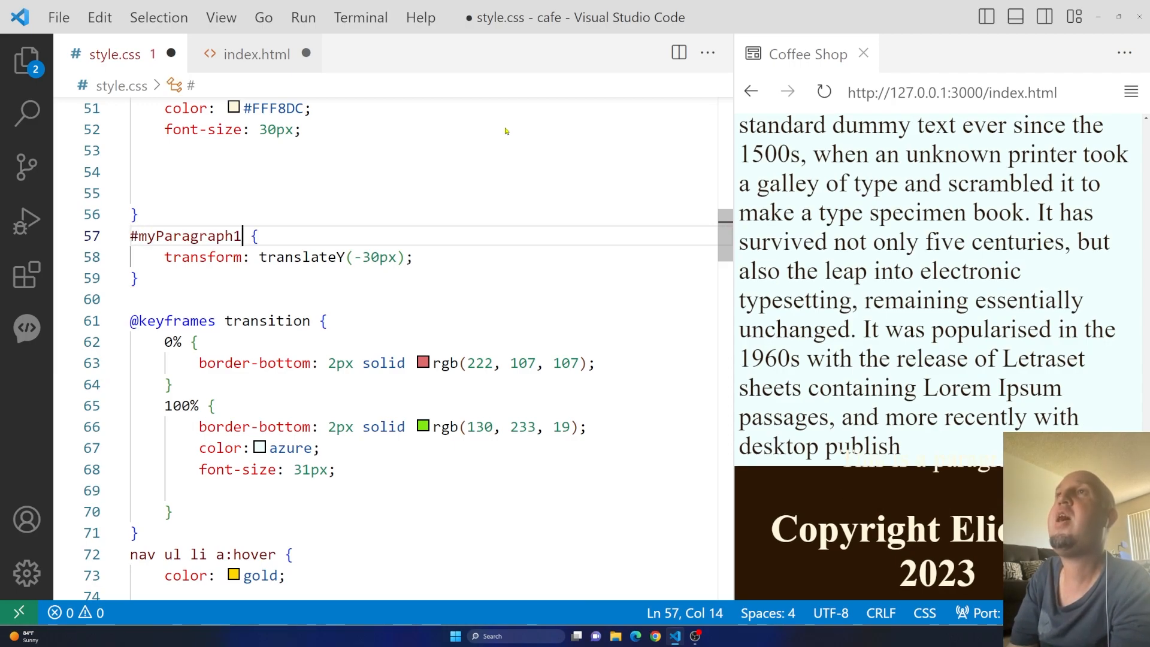
pyautogui.press('ctrl+s')
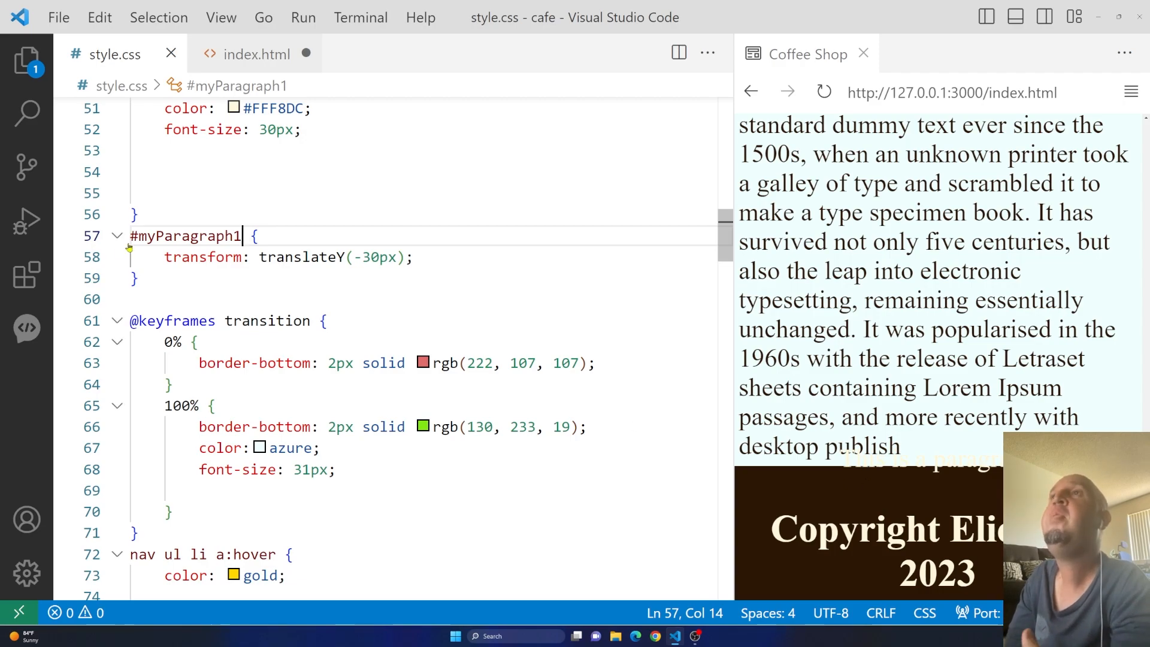
pyautogui.moveTo(198, 236)
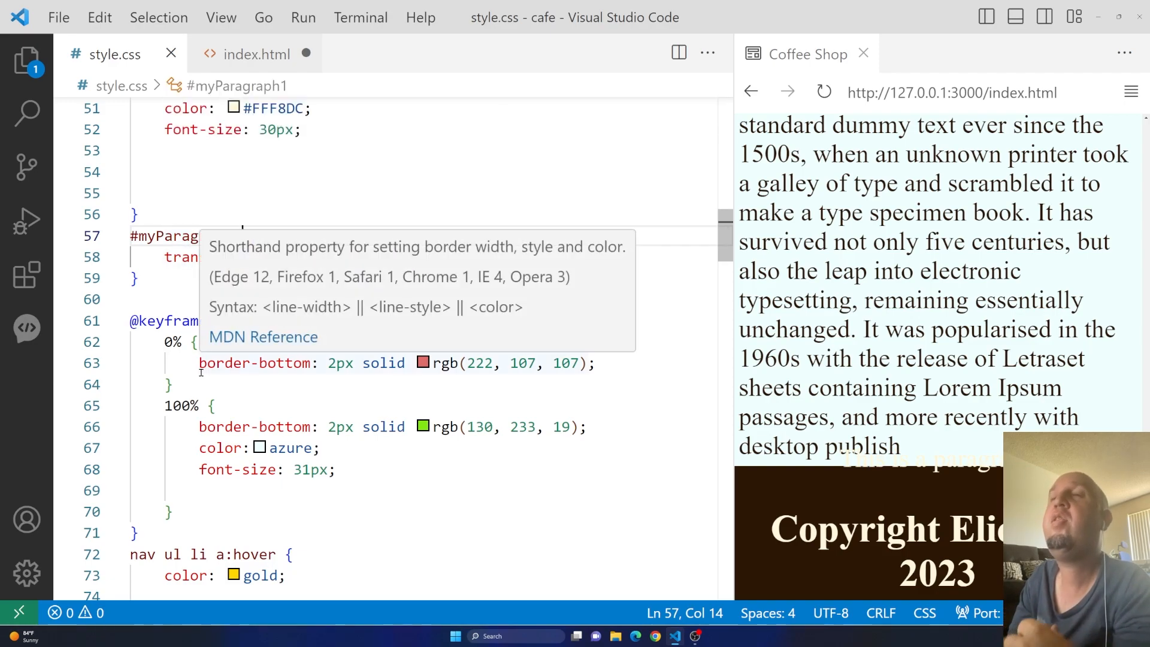
pyautogui.click(257, 53)
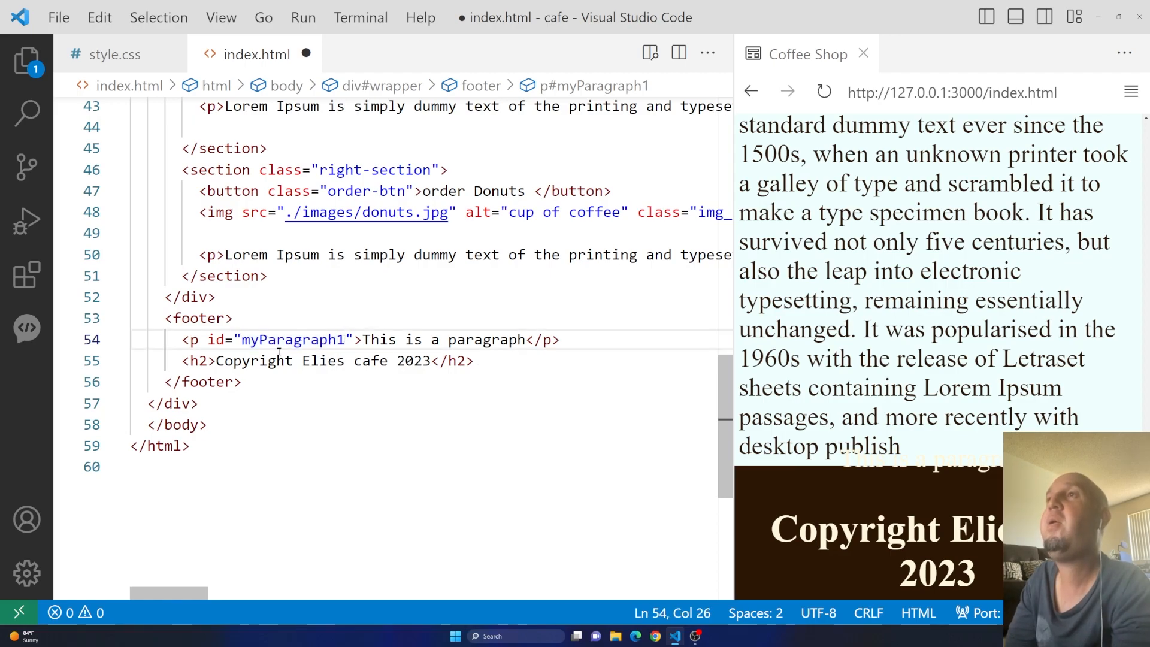
pyautogui.click(115, 54)
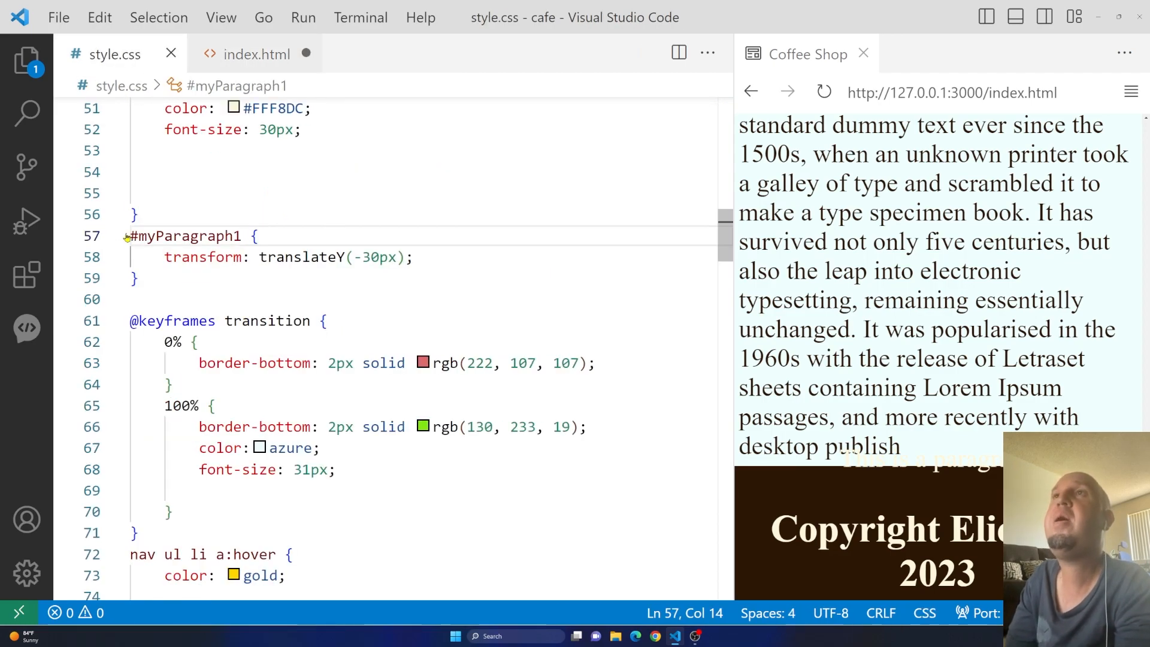